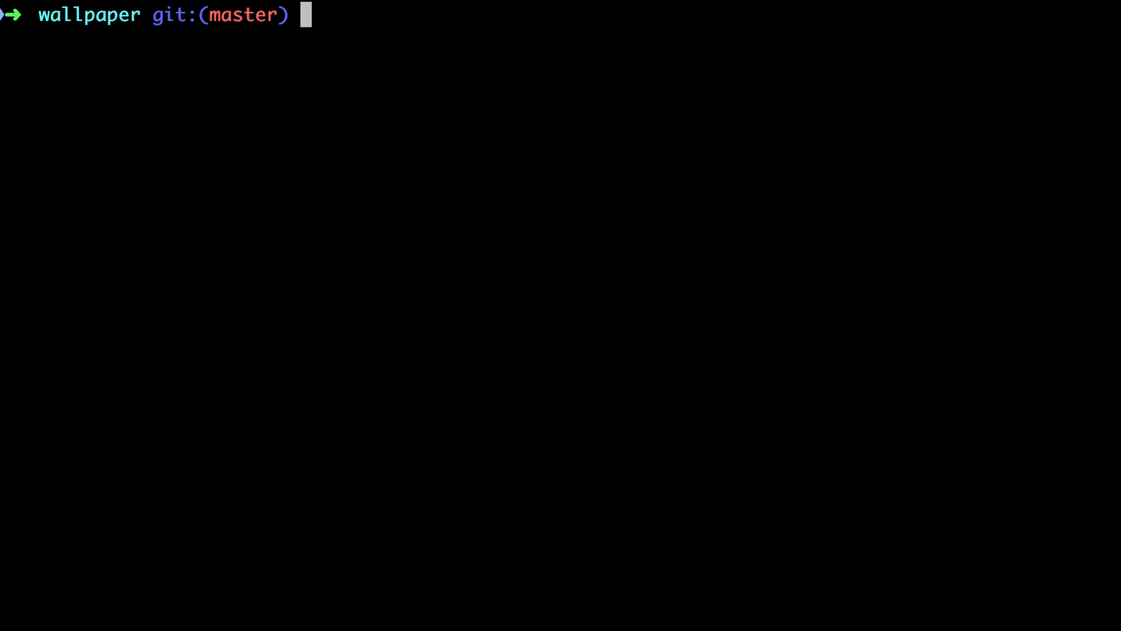
# - Check the glog alias and list the decorated one-line git commit graph
pyautogui.write('alias glog')
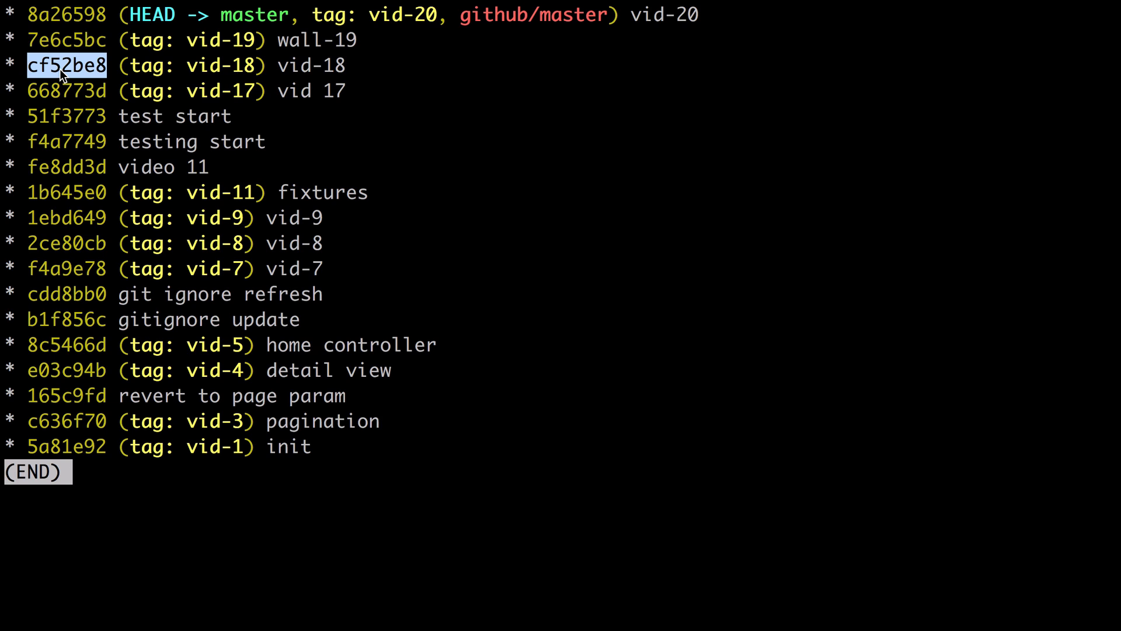
# - Quit the log, check out commit cf52be8 and create branch vid-21 with gco -b
pyautogui.press('q')
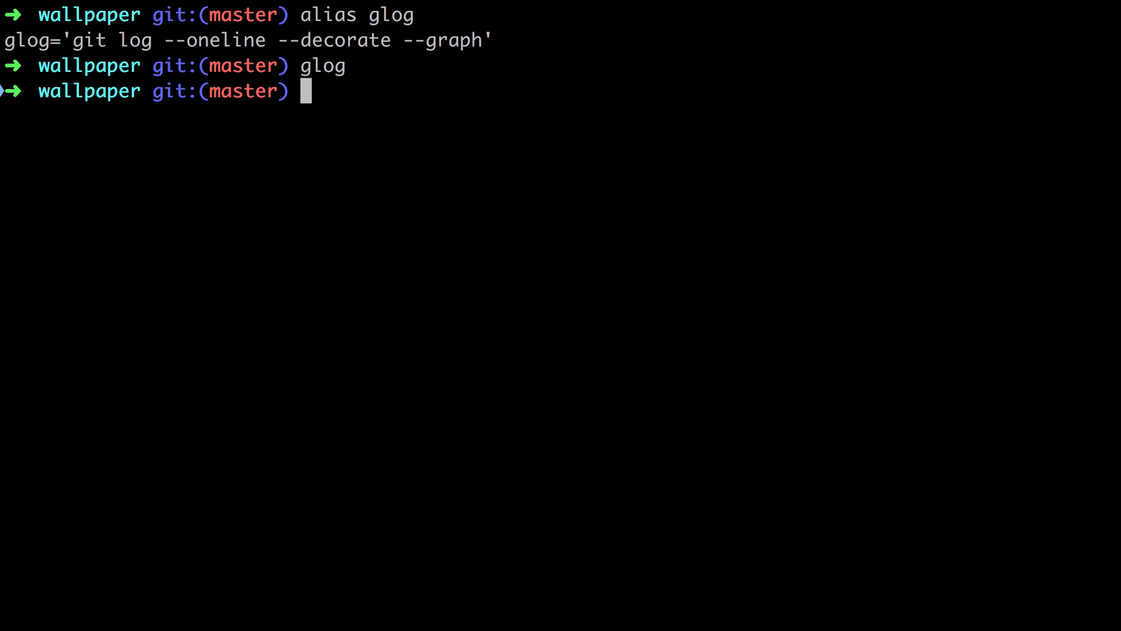
pyautogui.write('git checkout cf52be8')
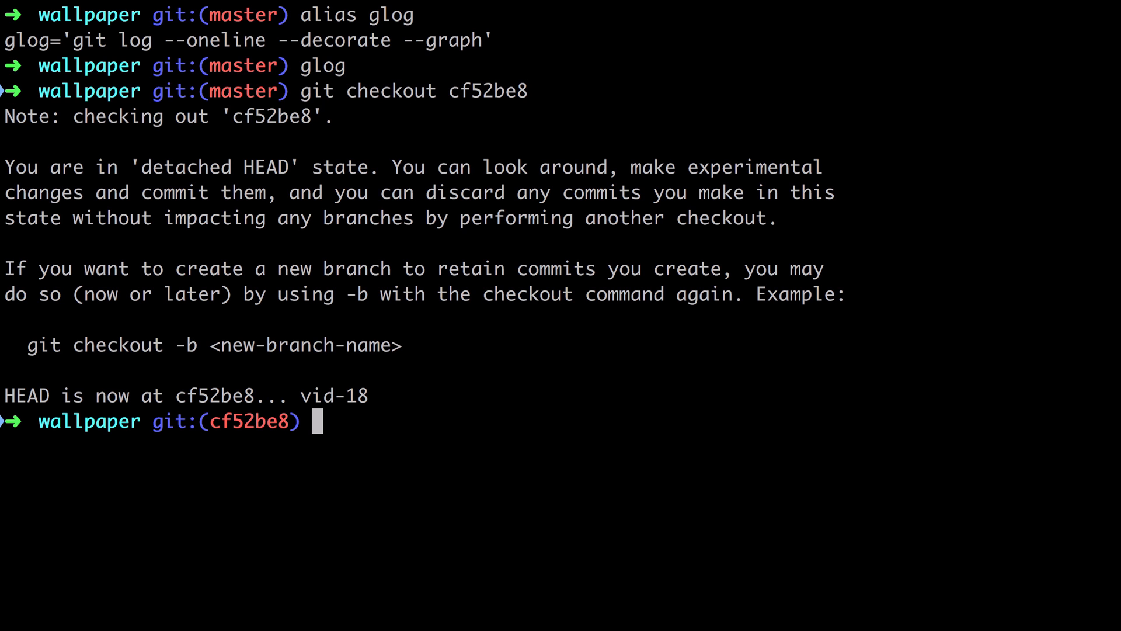
pyautogui.write('gco -b')
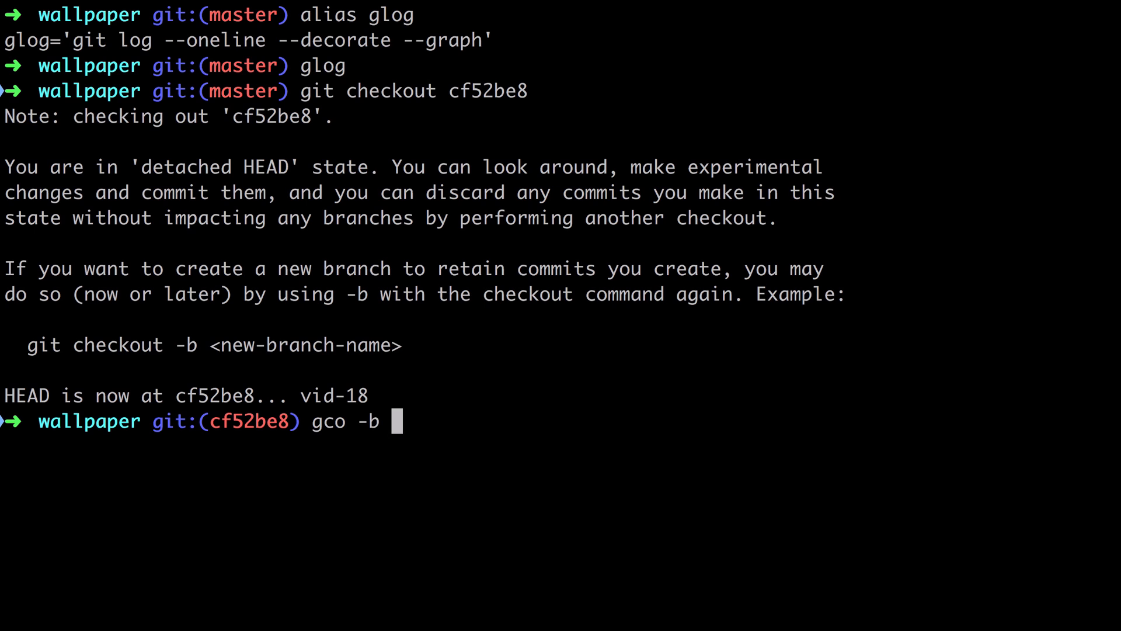
pyautogui.write('vid-21')
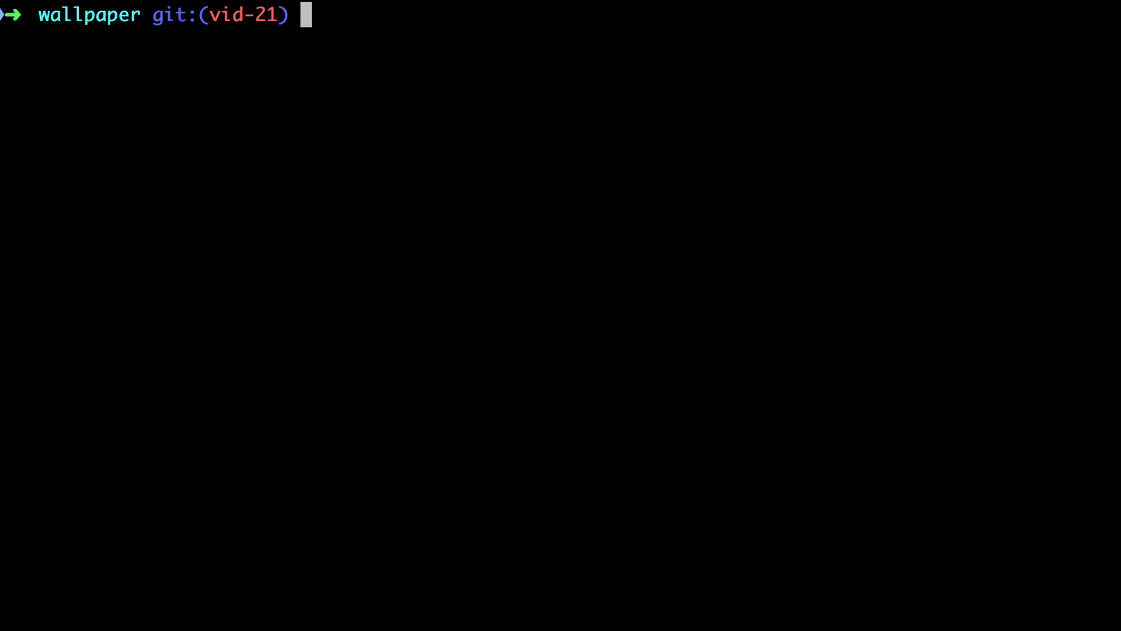
# - Drop and recreate the wallpaper_site database, then generate a doctrine:migrations:diff migration
pyautogui.write('php bin/console')
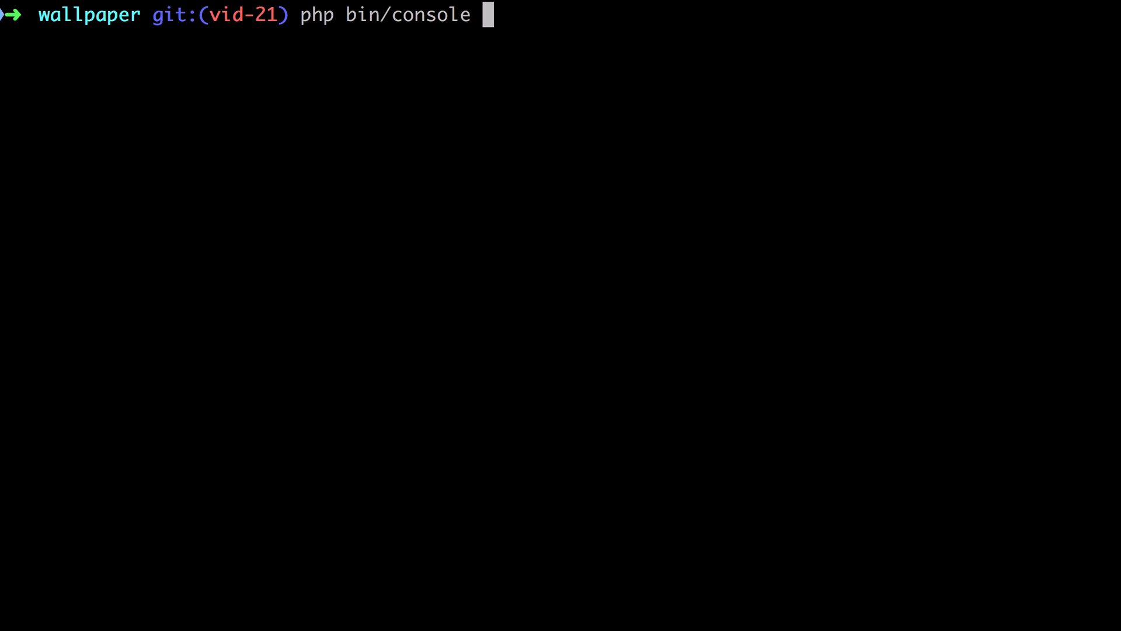
pyautogui.write('doctrine:database:drop --force')
pyautogui.write('php bin/co')
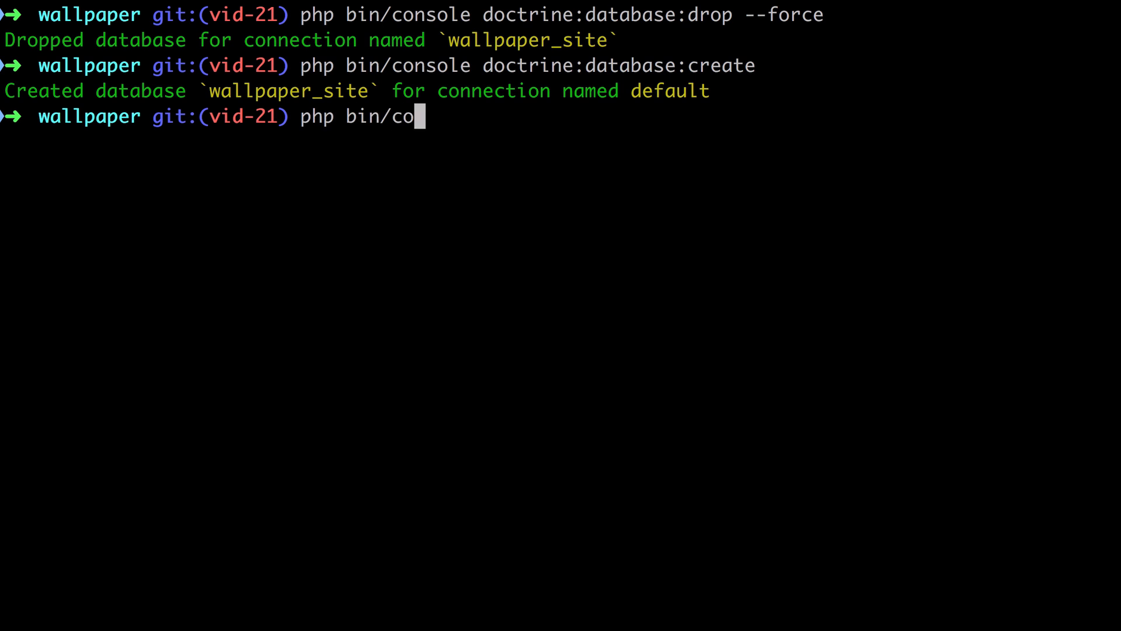
pyautogui.write('nsole doctrine:migrations:m')
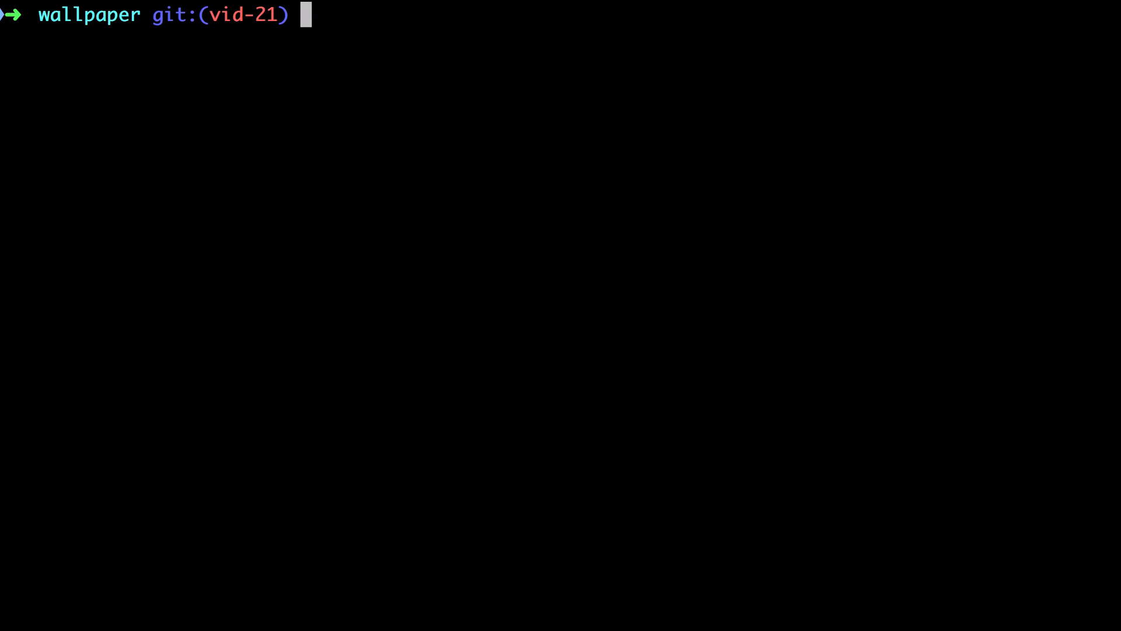
pyautogui.write('php bin/console doctrine:migrations:')
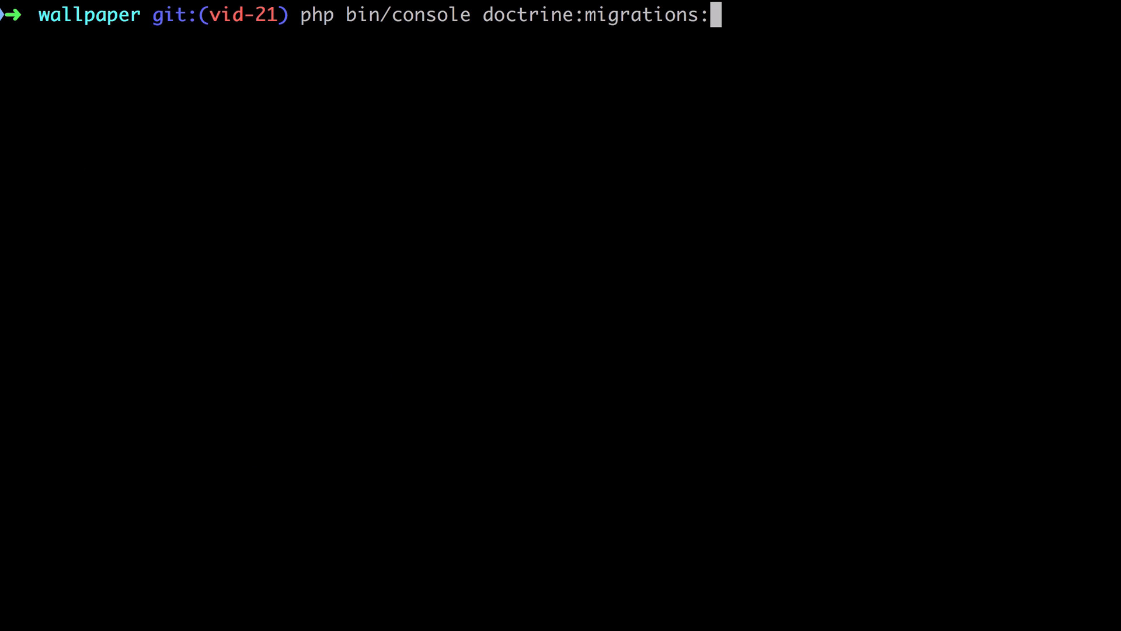
pyautogui.write('diff')
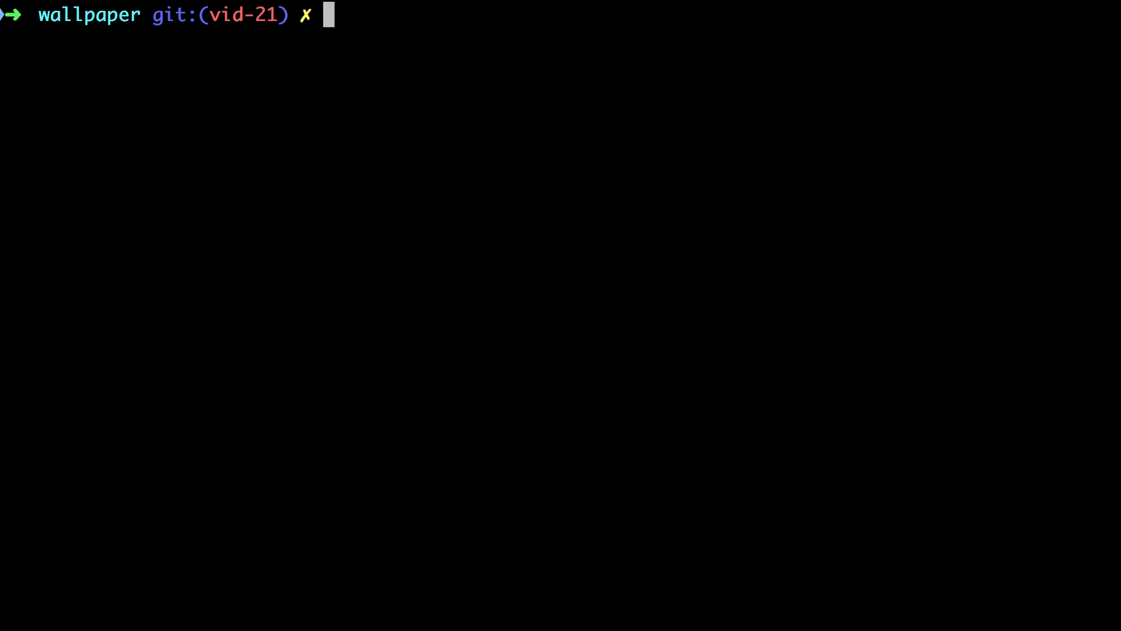
# - Run doctrine:migrations:migrate and begin a doctrine:fixtures command
pyautogui.write('php bin/console doctrine:migrations:migration')
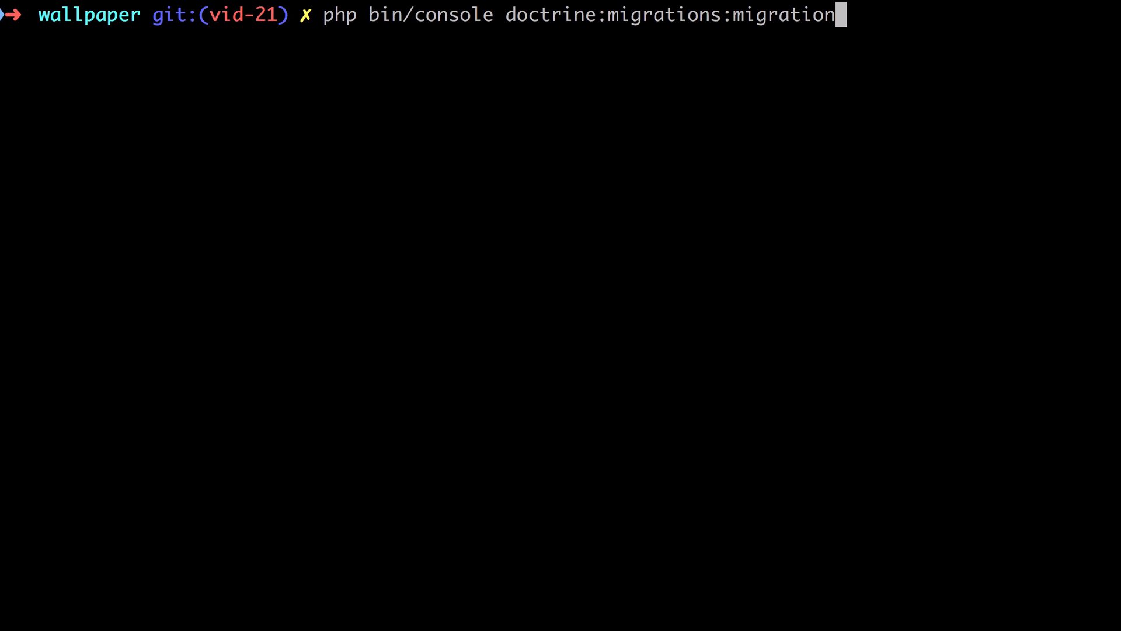
pyautogui.press('Enter')
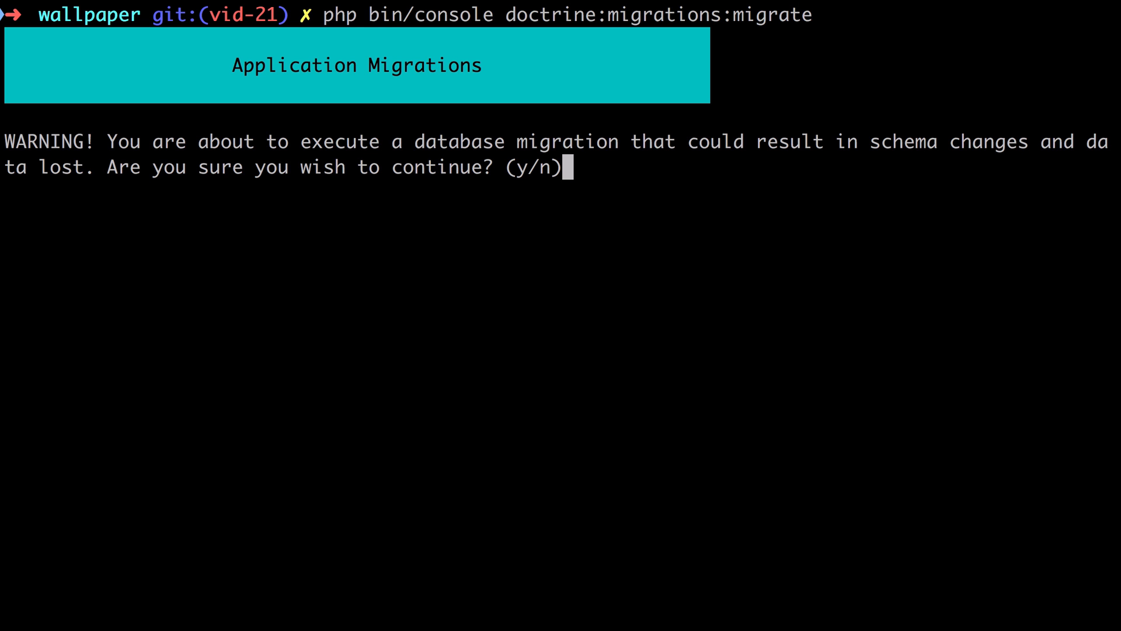
pyautogui.write('n')
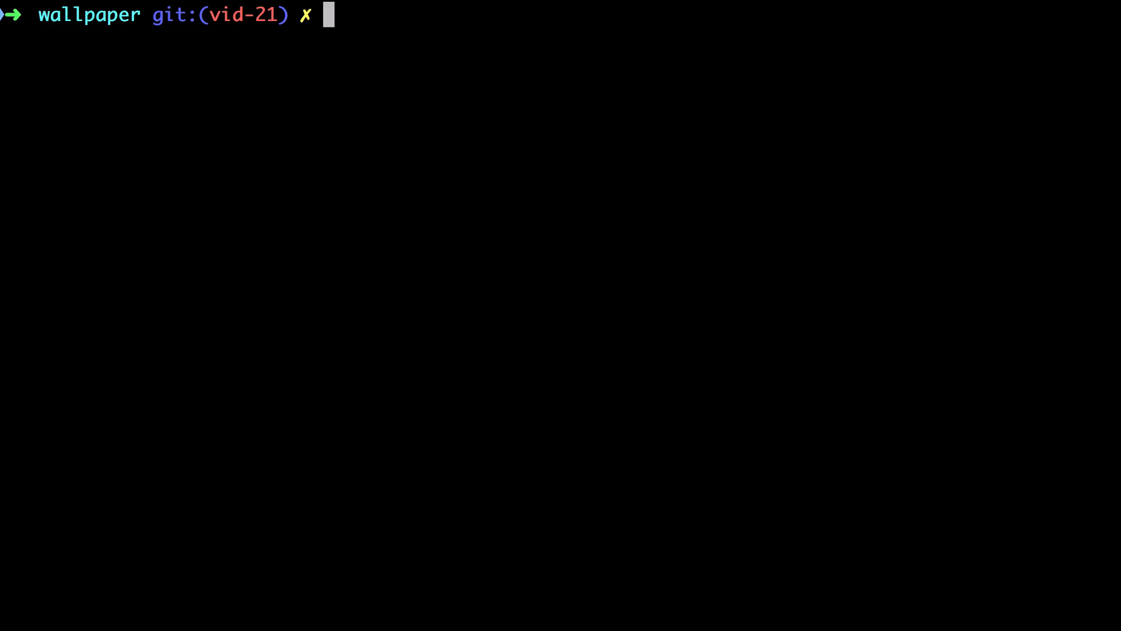
pyautogui.write('php bin/console doctrine:fixtures')
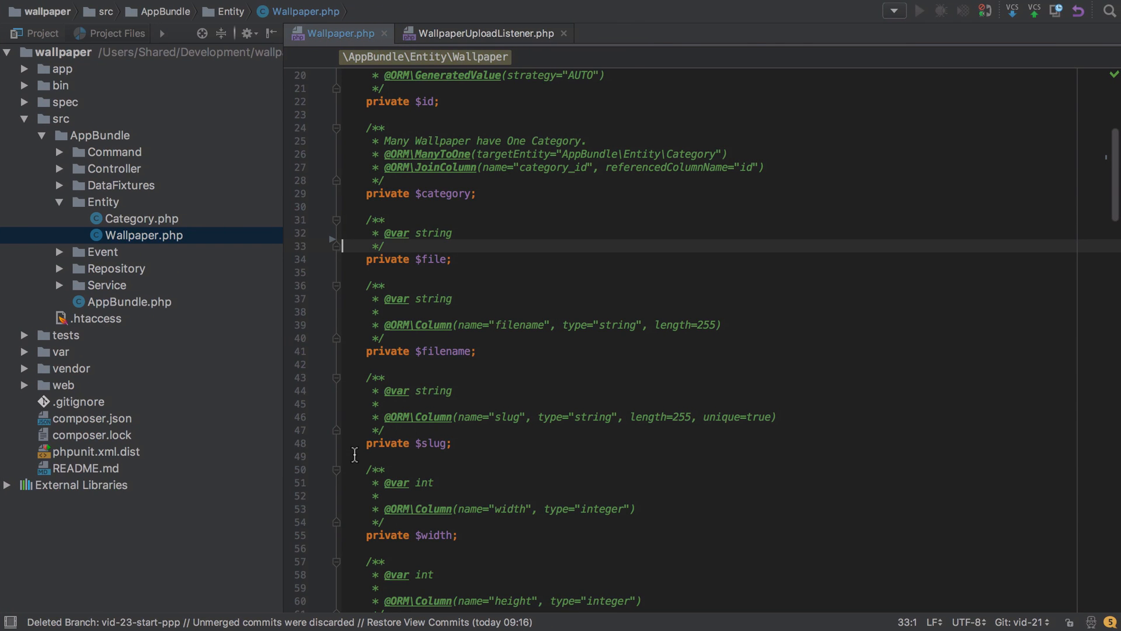
pyautogui.moveTo(144, 288)
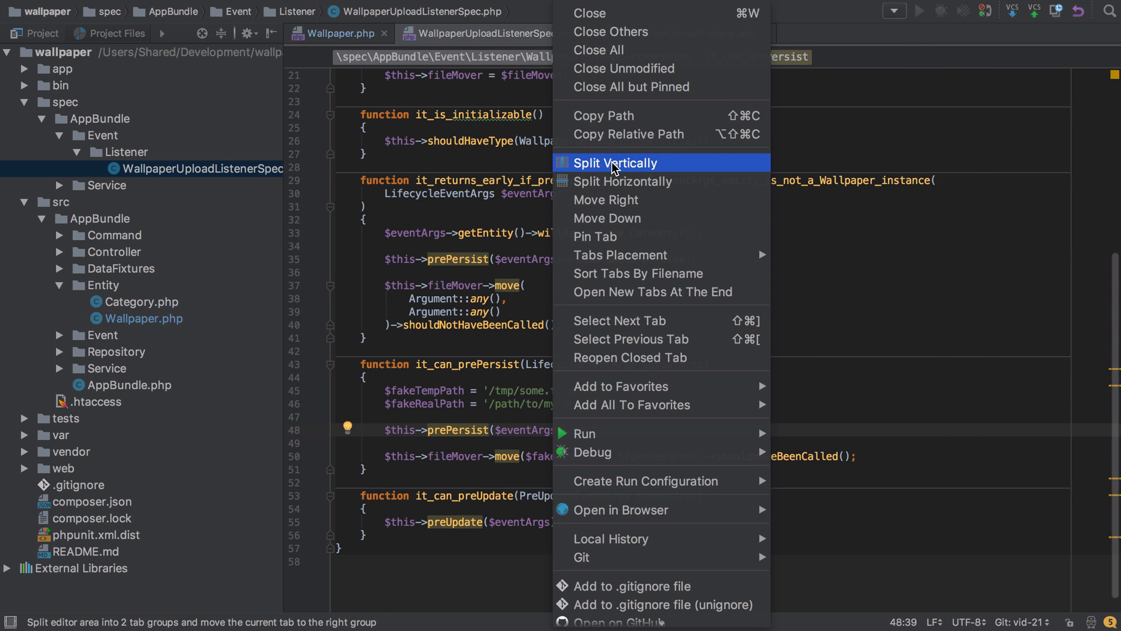
# - Split the editor vertically to show WallpaperUploadListenerSpec.php beside Wallpaper.php
pyautogui.click(617, 163)
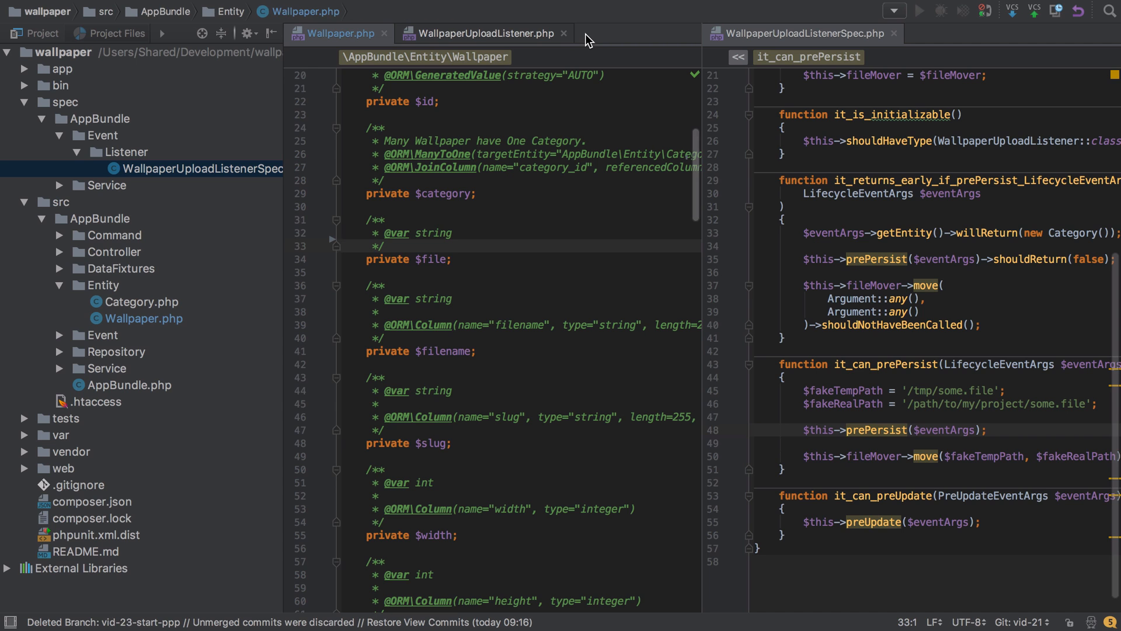
pyautogui.click(486, 33)
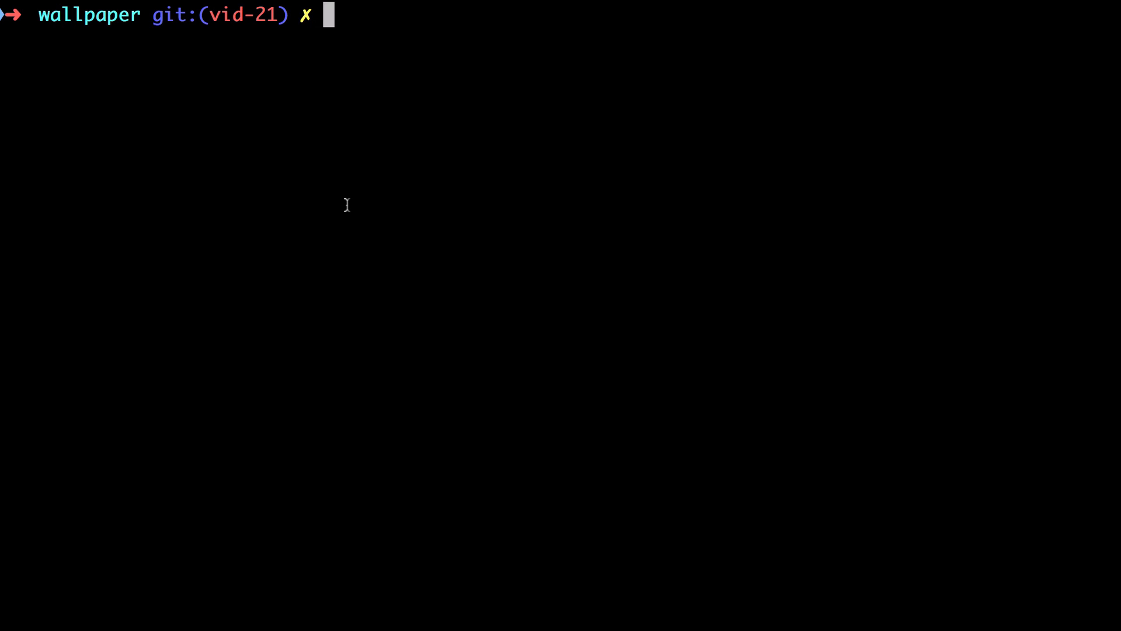
# - Enter php vendor/bin/phpspec run spec/AppBundle/Event/Listener/WallpaperUploadListenerSpec.php
pyautogui.write('php vendor')
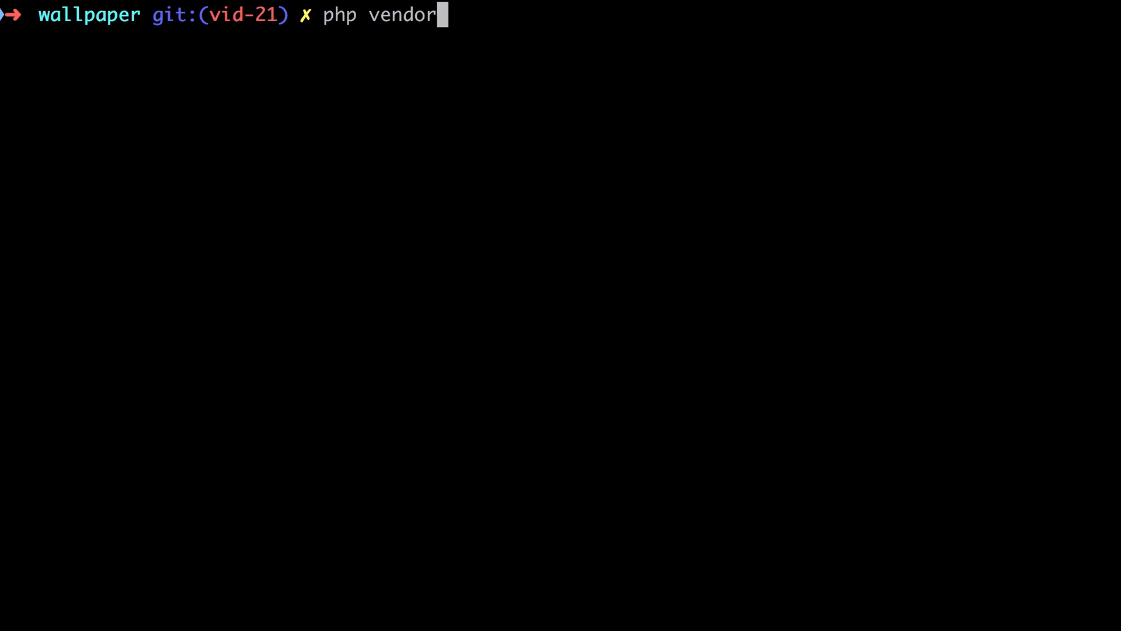
pyautogui.write('/bin/phpspec rin')
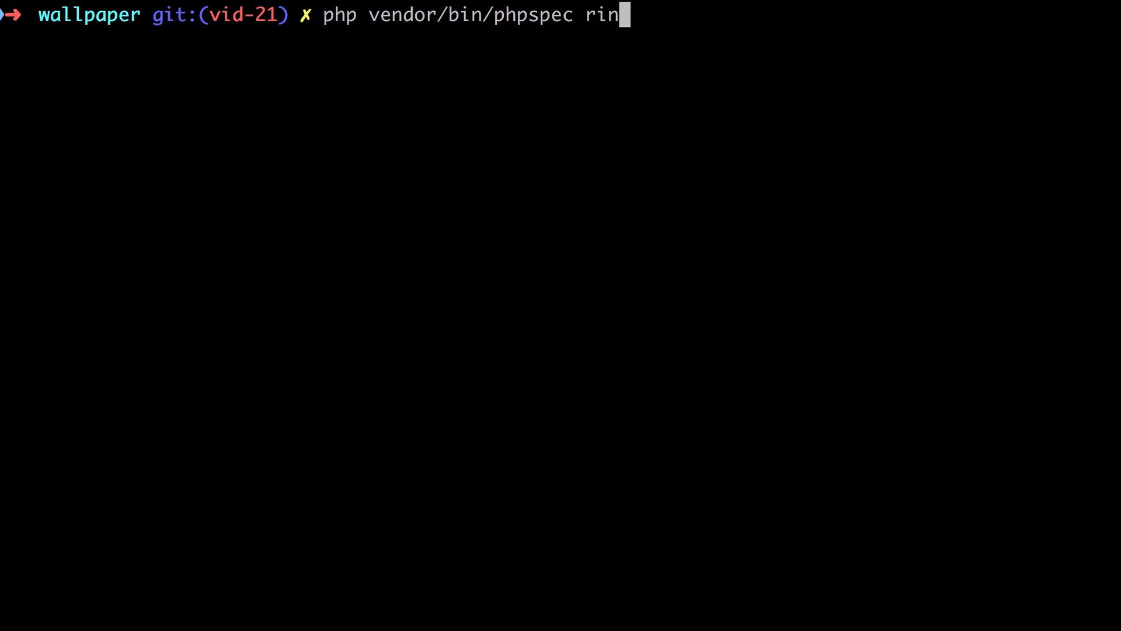
pyautogui.write('run spec/')
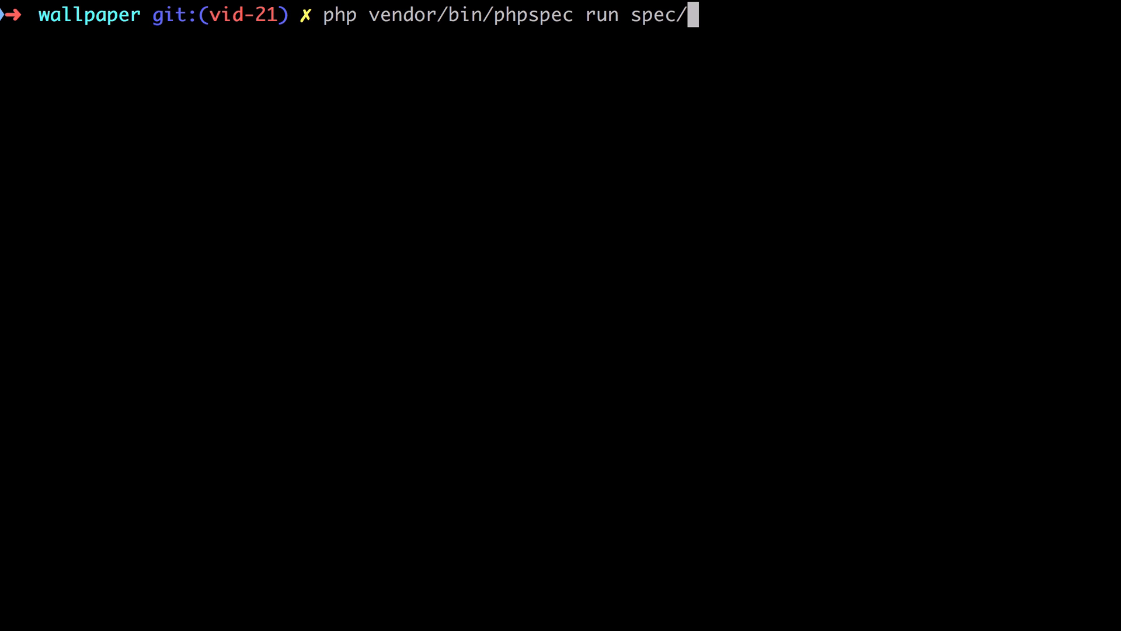
pyautogui.write('AppBundle/Event/')
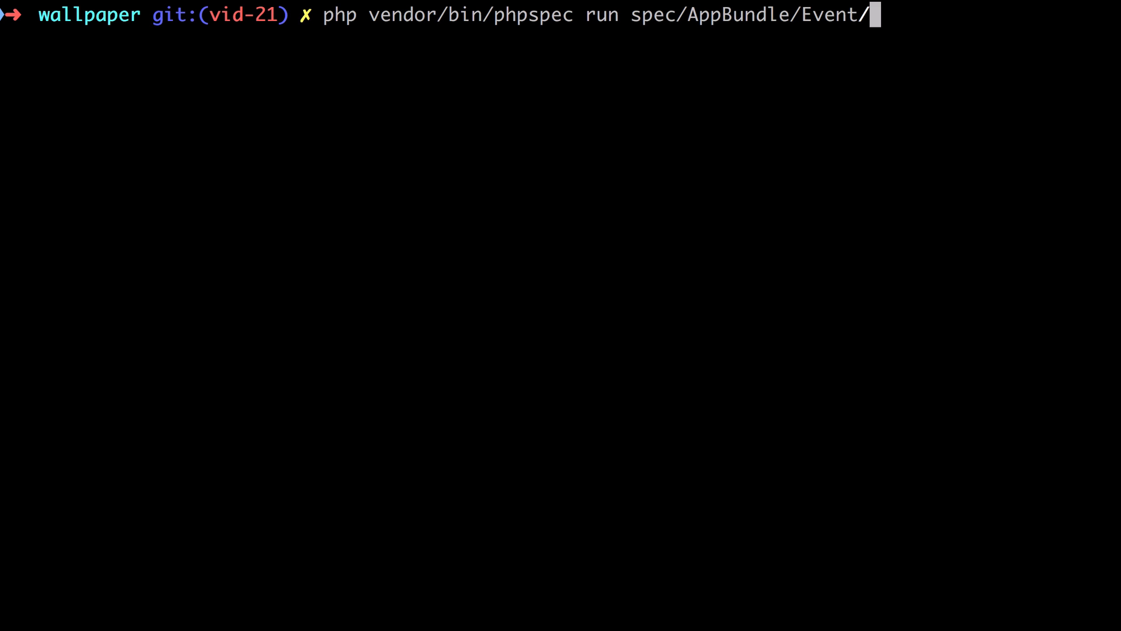
pyautogui.write('Listener/WallpaperUploadListenerSpec.php')
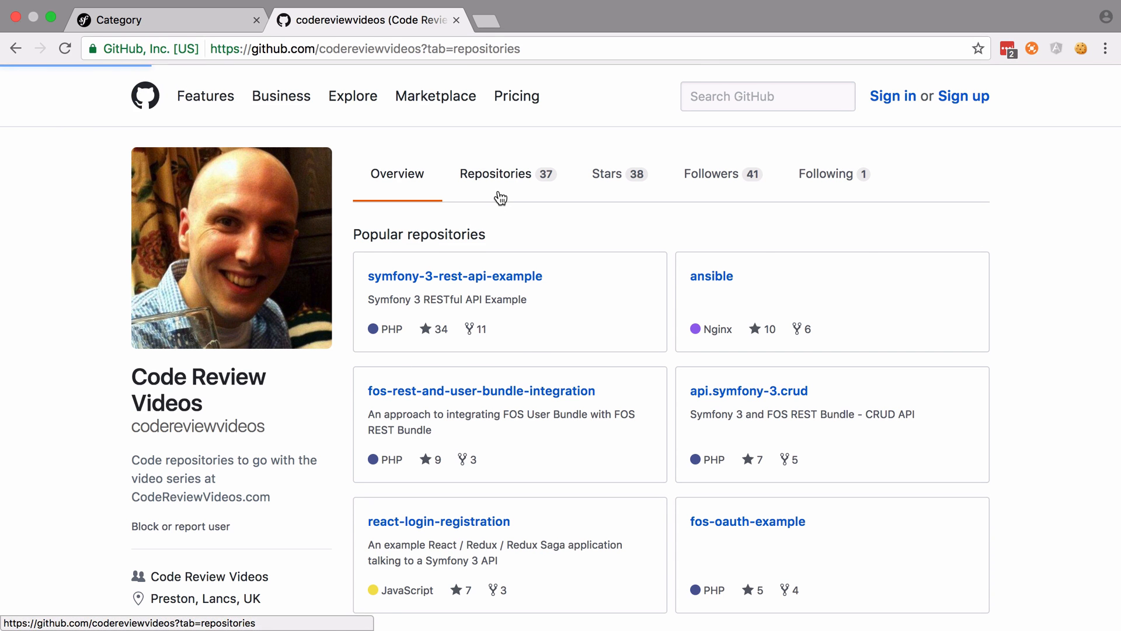
# - Browse symfony3-wallpaper-website-tutorial at commit vid-20 to src/AppBundle/Event/Listener/WallpaperUploadListener.php
pyautogui.click(496, 174)
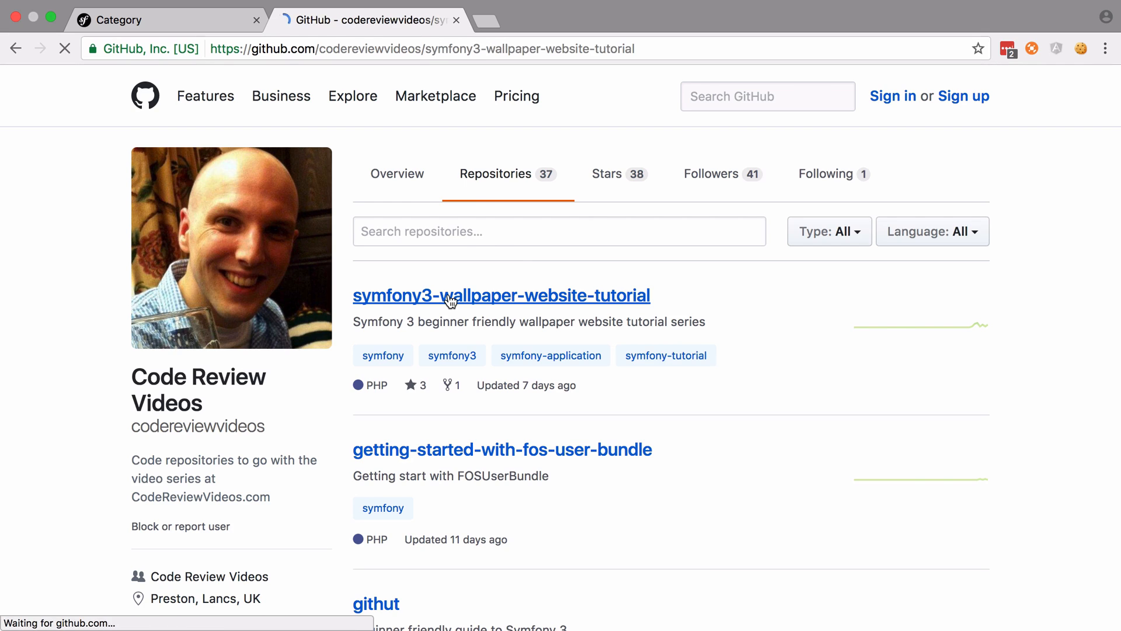
pyautogui.click(500, 295)
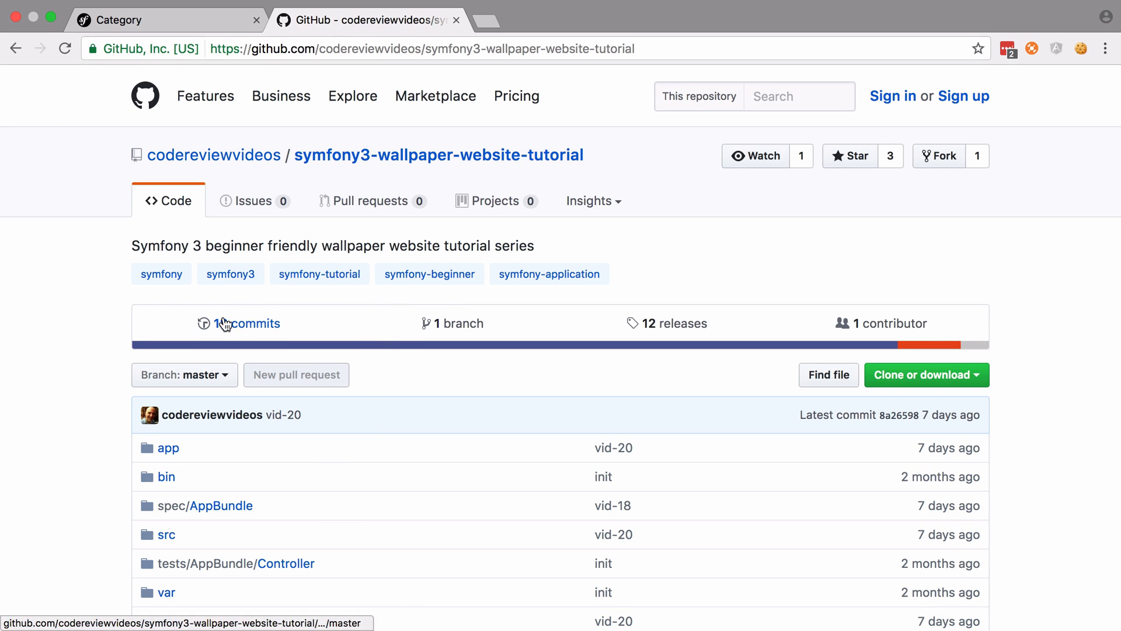
pyautogui.click(246, 322)
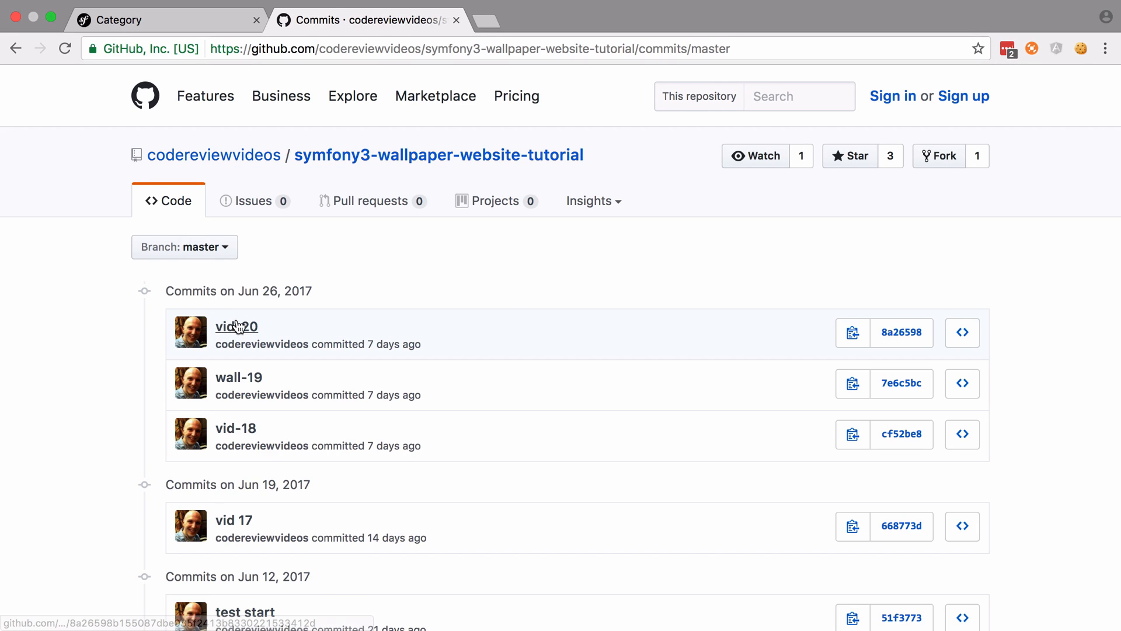
pyautogui.click(236, 326)
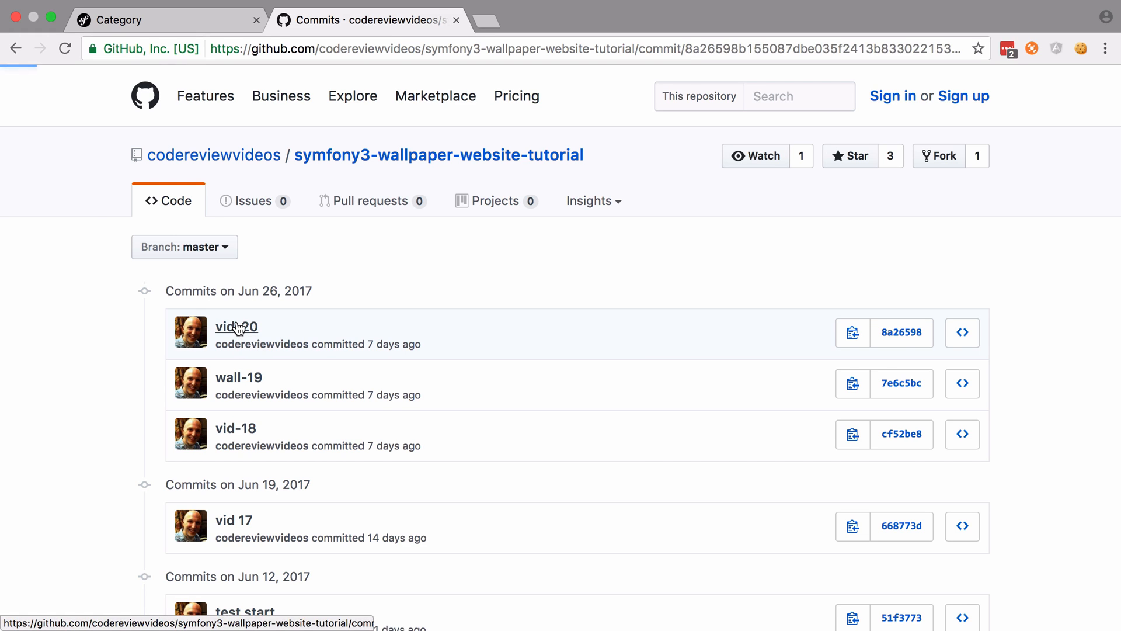
pyautogui.click(235, 326)
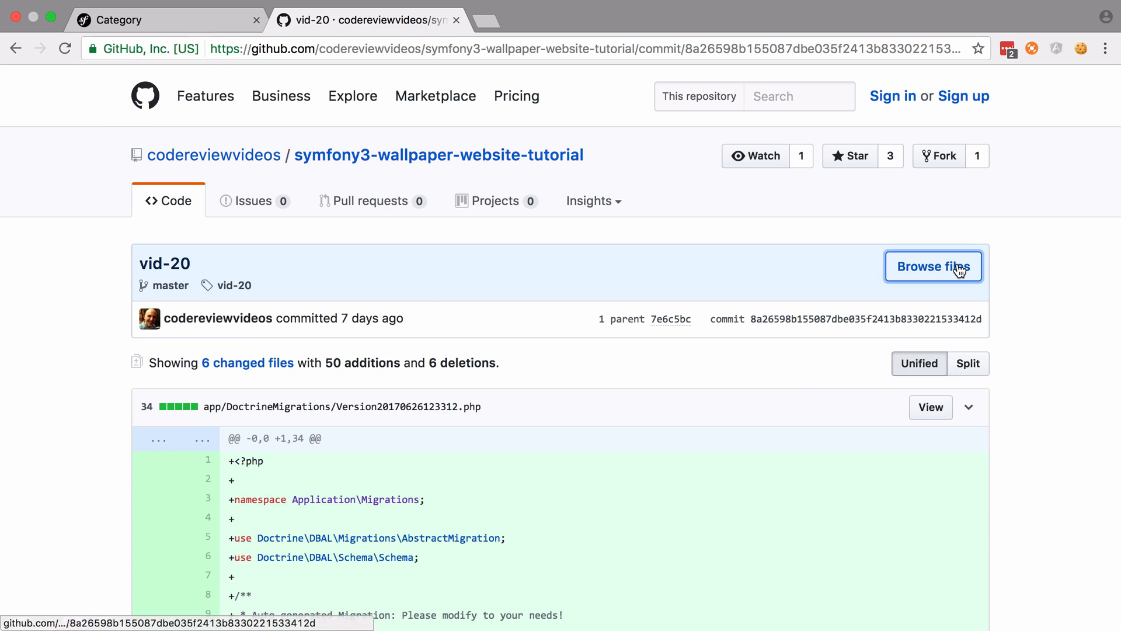
pyautogui.click(932, 266)
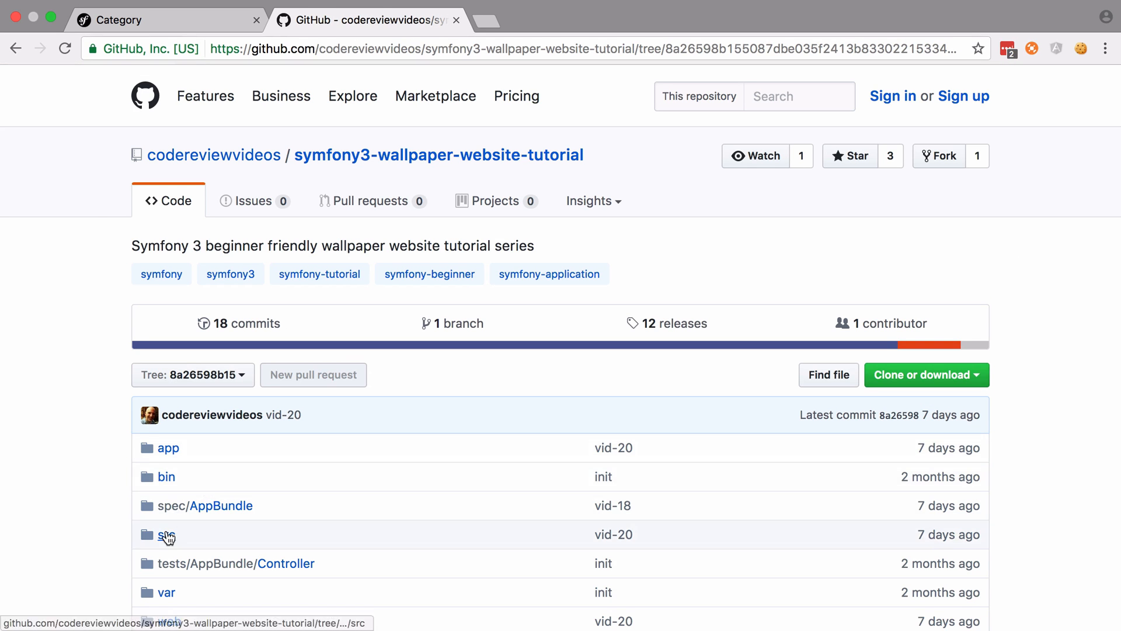
pyautogui.click(166, 534)
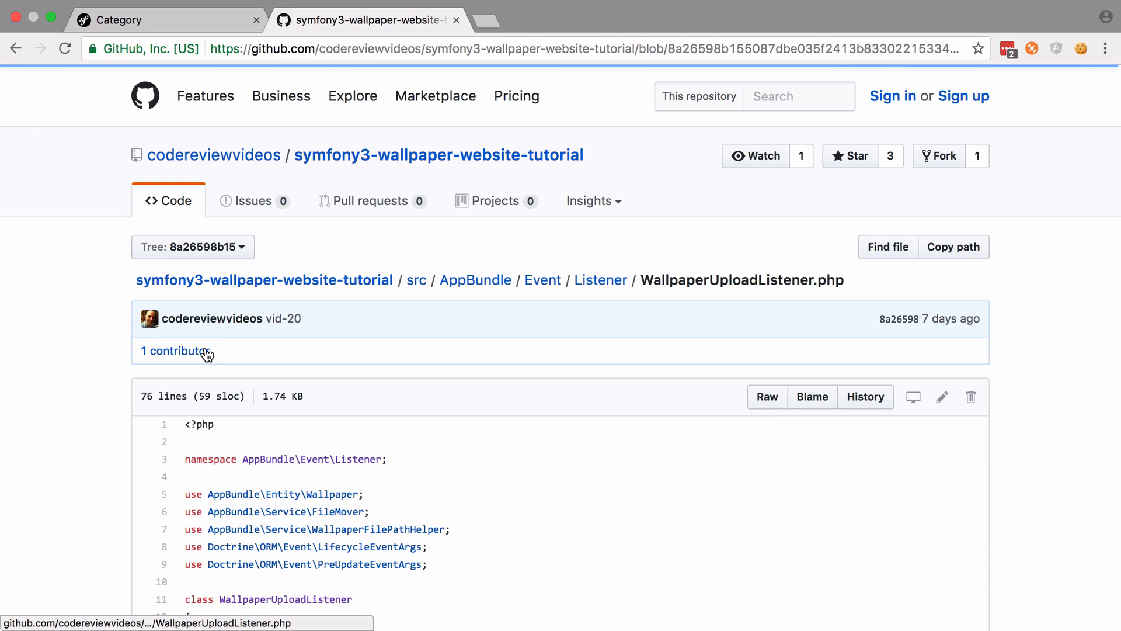
pyautogui.scroll(-3)
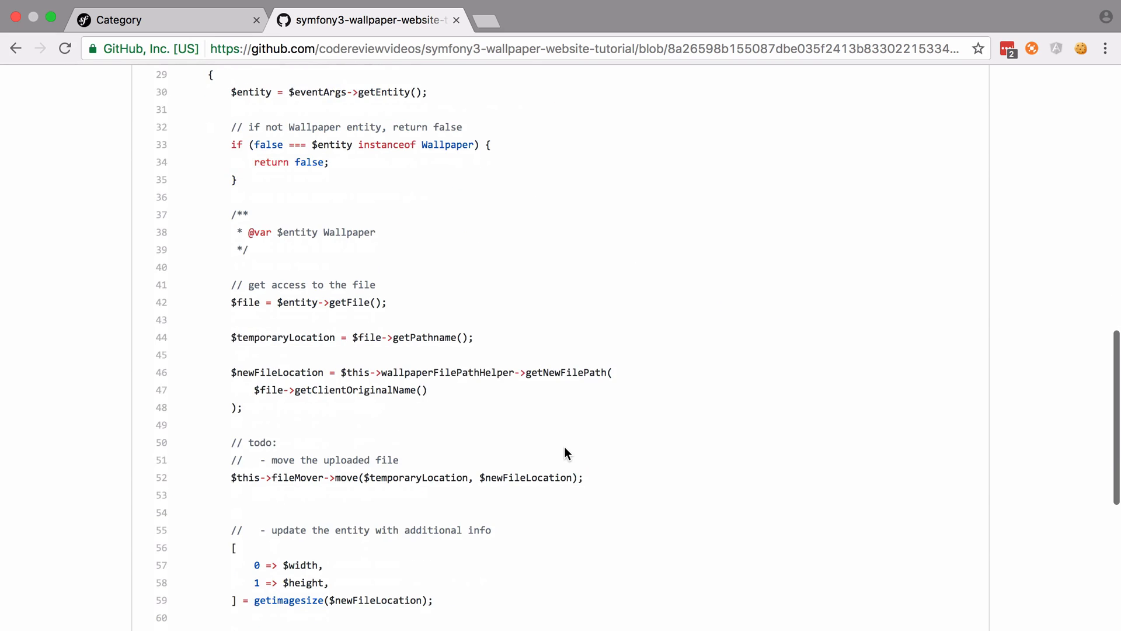
pyautogui.scroll(3)
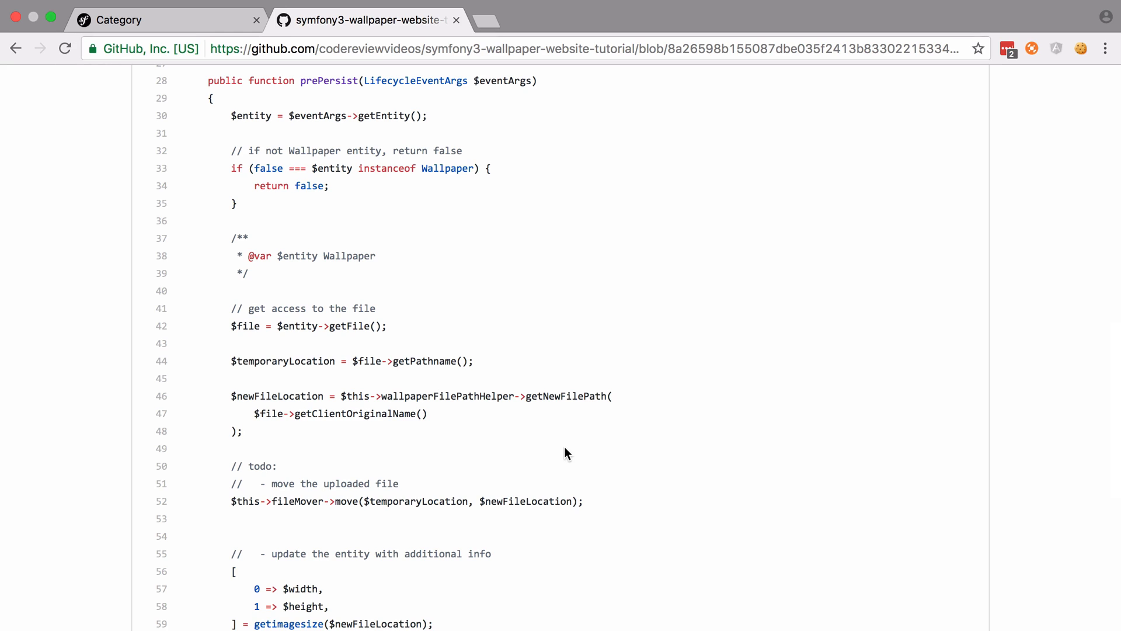
pyautogui.moveTo(251, 127)
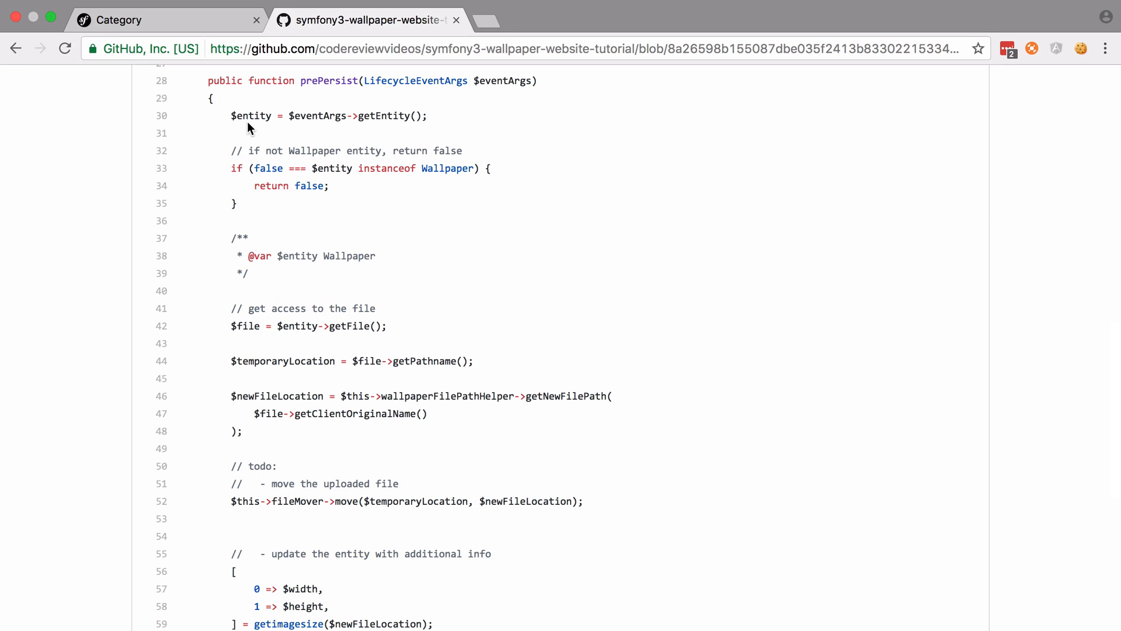
pyautogui.moveTo(281, 117)
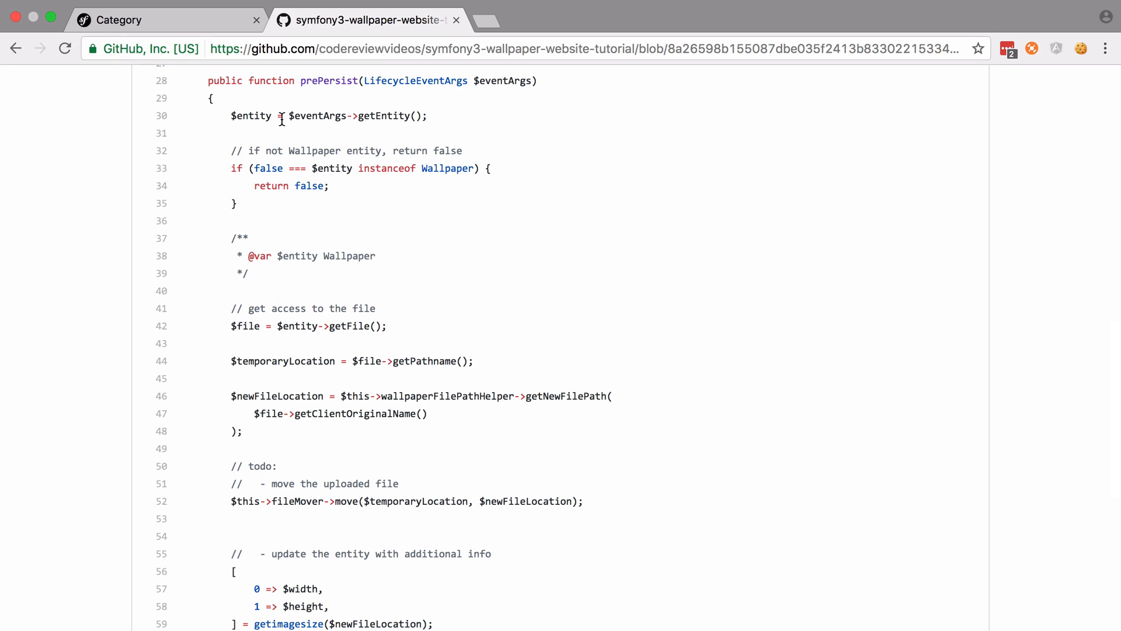
pyautogui.moveTo(245, 116)
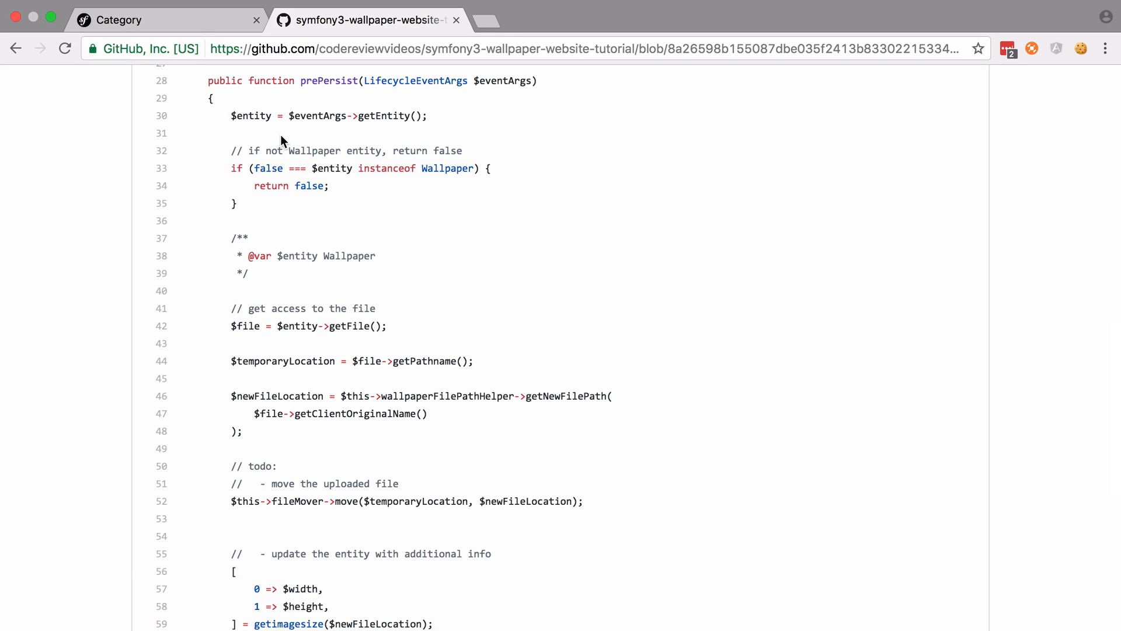
pyautogui.moveTo(399, 128)
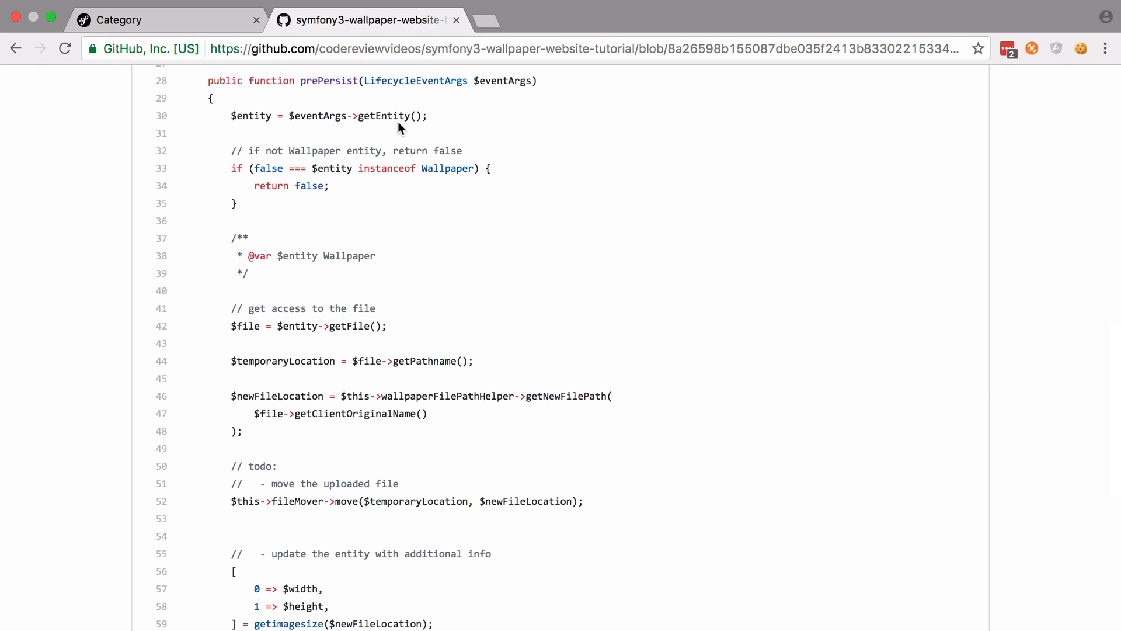
pyautogui.moveTo(382, 203)
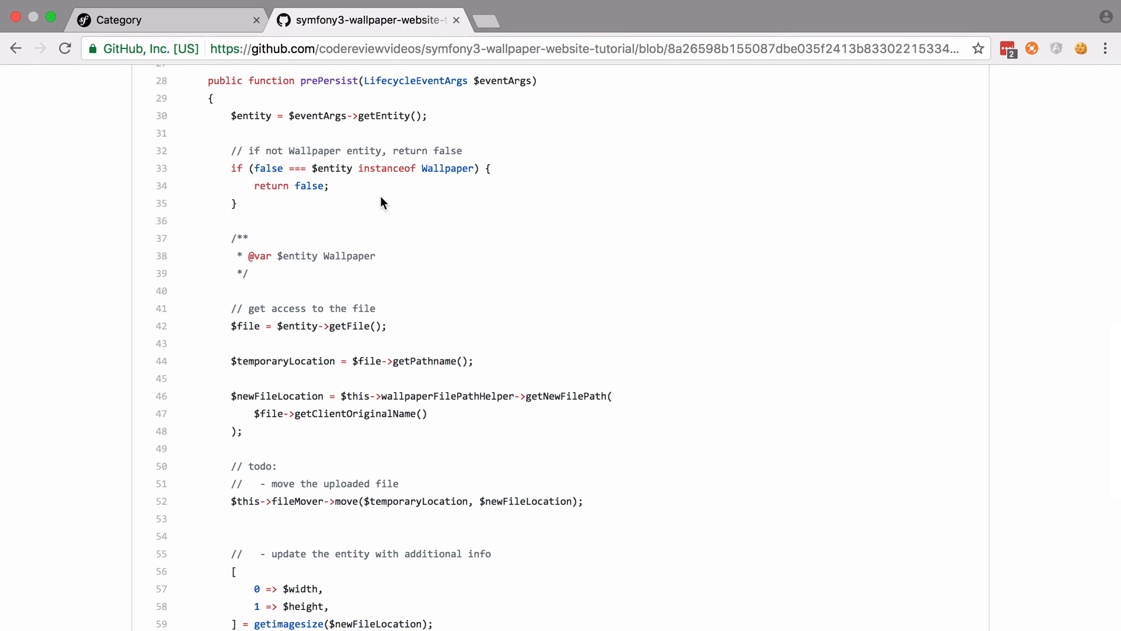
pyautogui.moveTo(277, 207)
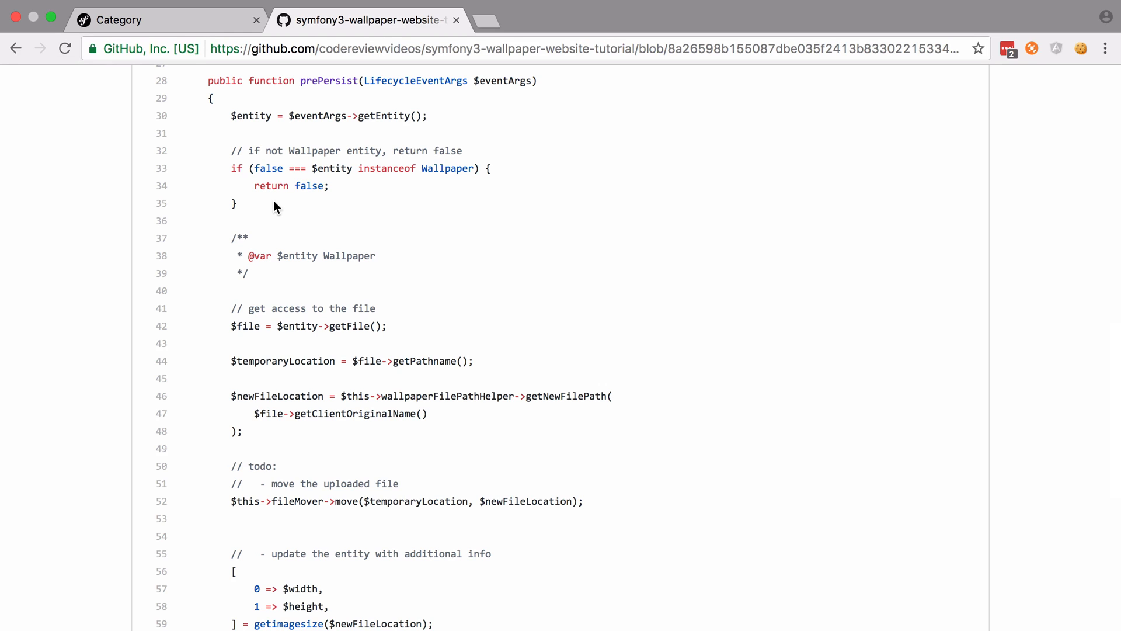
pyautogui.scroll(-3)
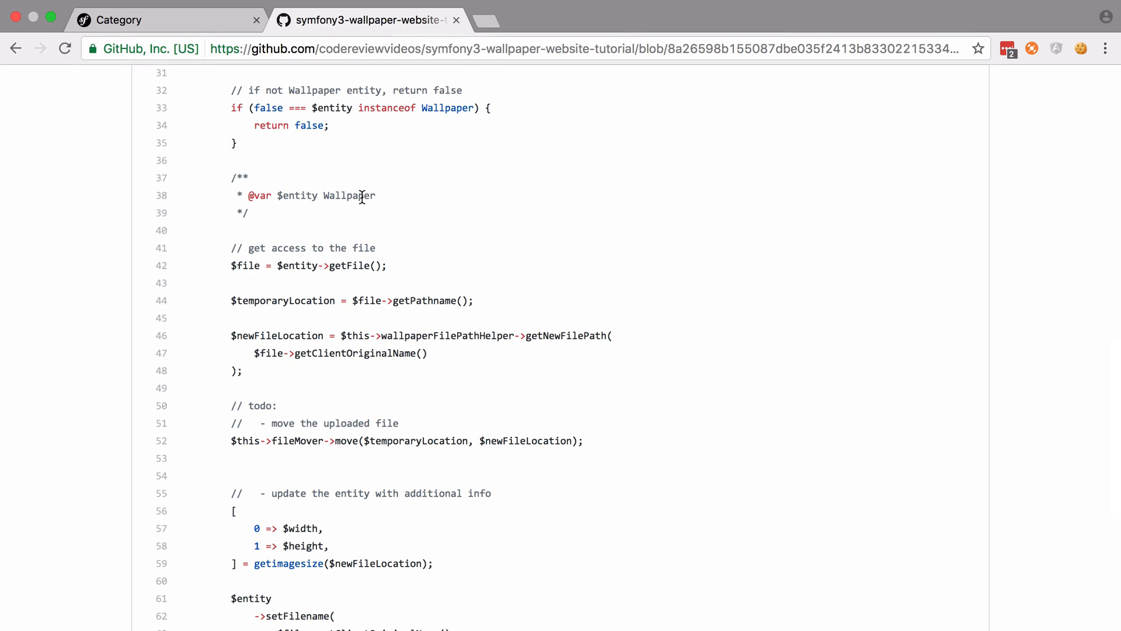
pyautogui.moveTo(222, 177)
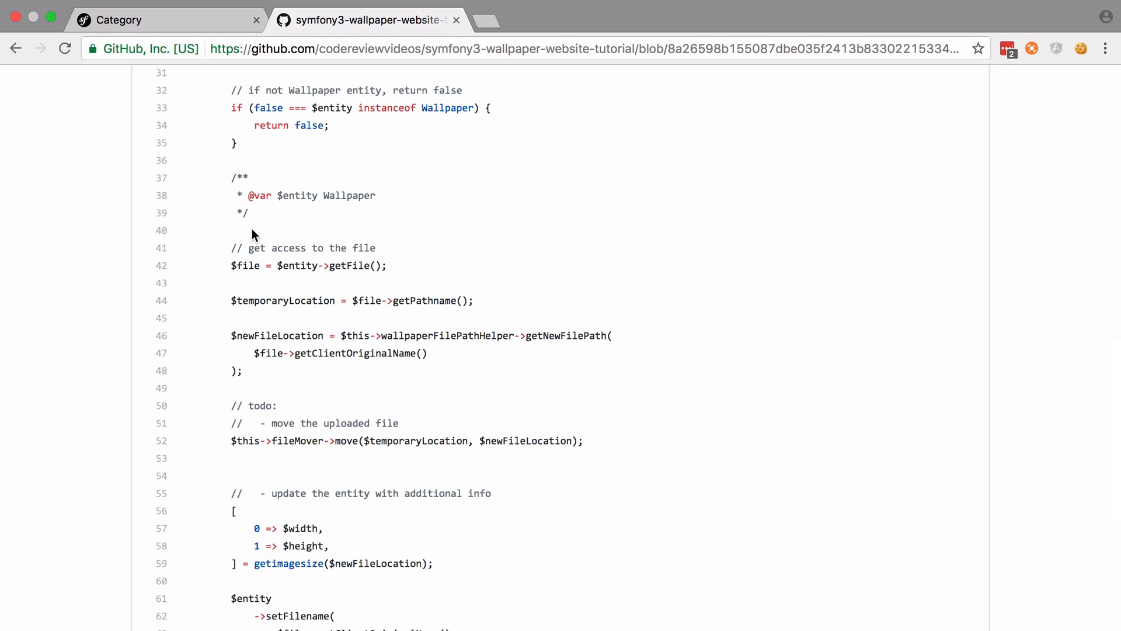
pyautogui.moveTo(408, 314)
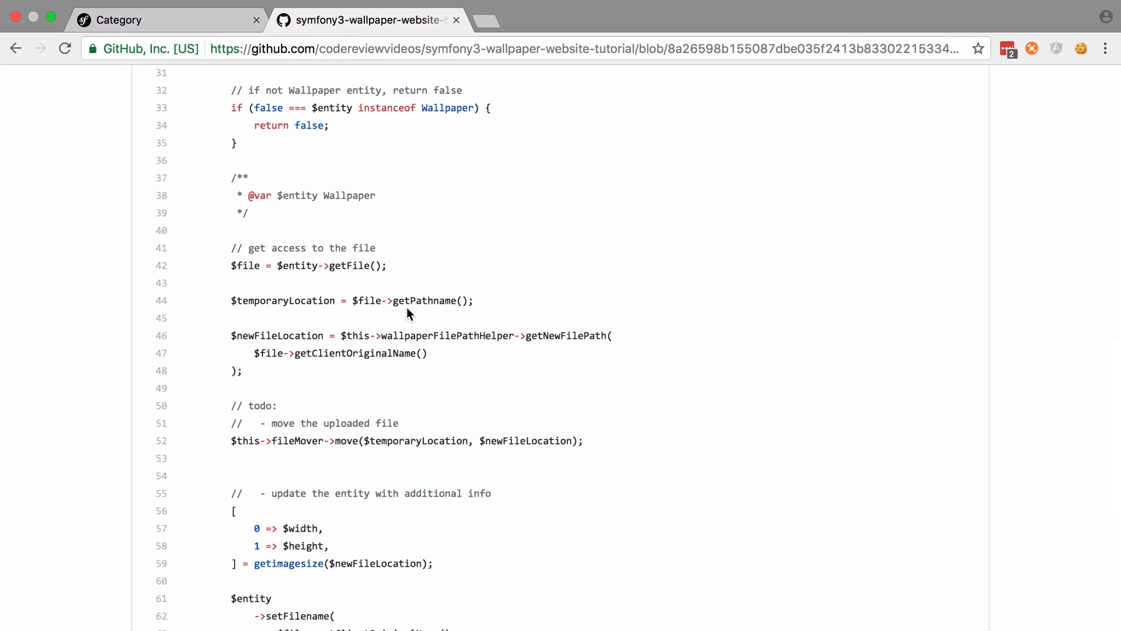
pyautogui.scroll(-3)
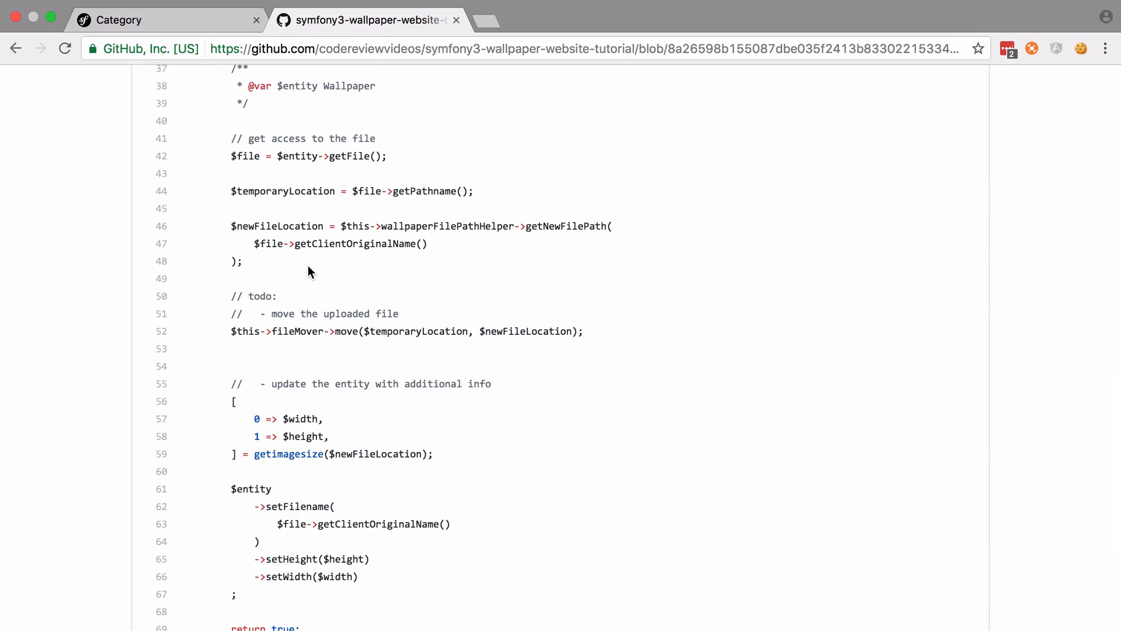
pyautogui.scroll(-3)
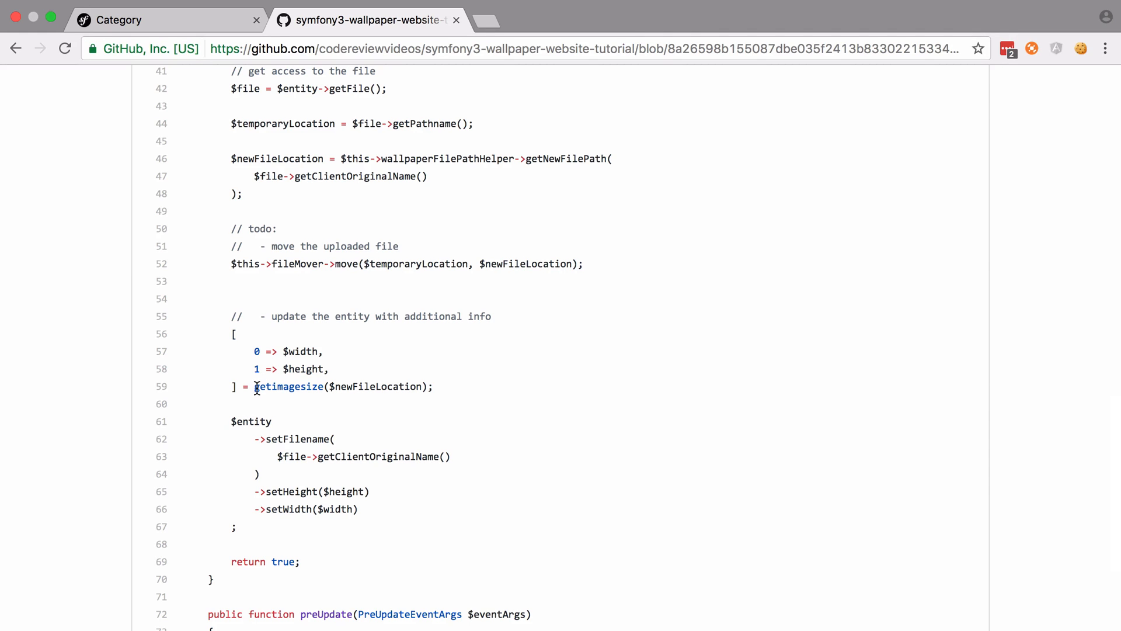
pyautogui.scroll(-3)
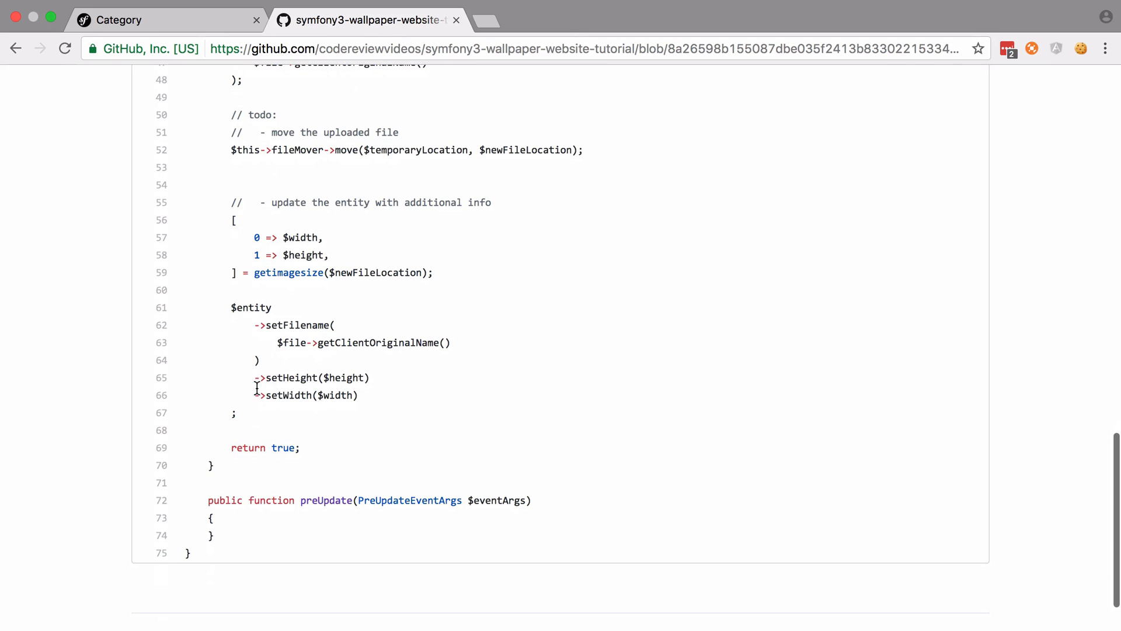
pyautogui.moveTo(291, 350)
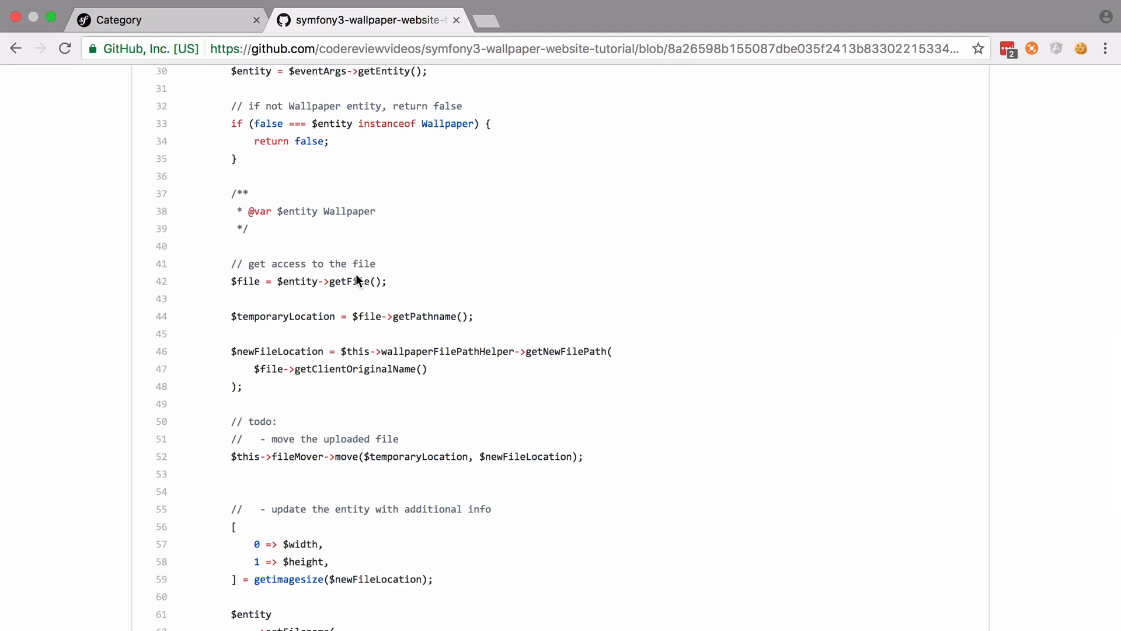
# - Open the Wallpaper list in the local EasyAdmin site, showing 1920x1080 entries
pyautogui.click(165, 20)
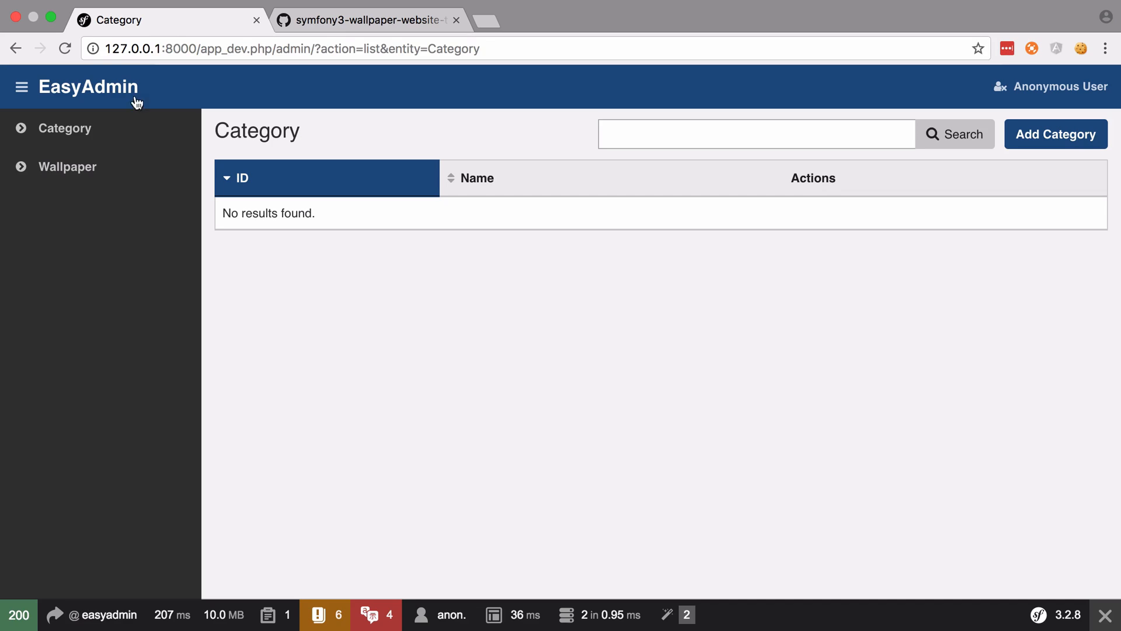
pyautogui.click(67, 166)
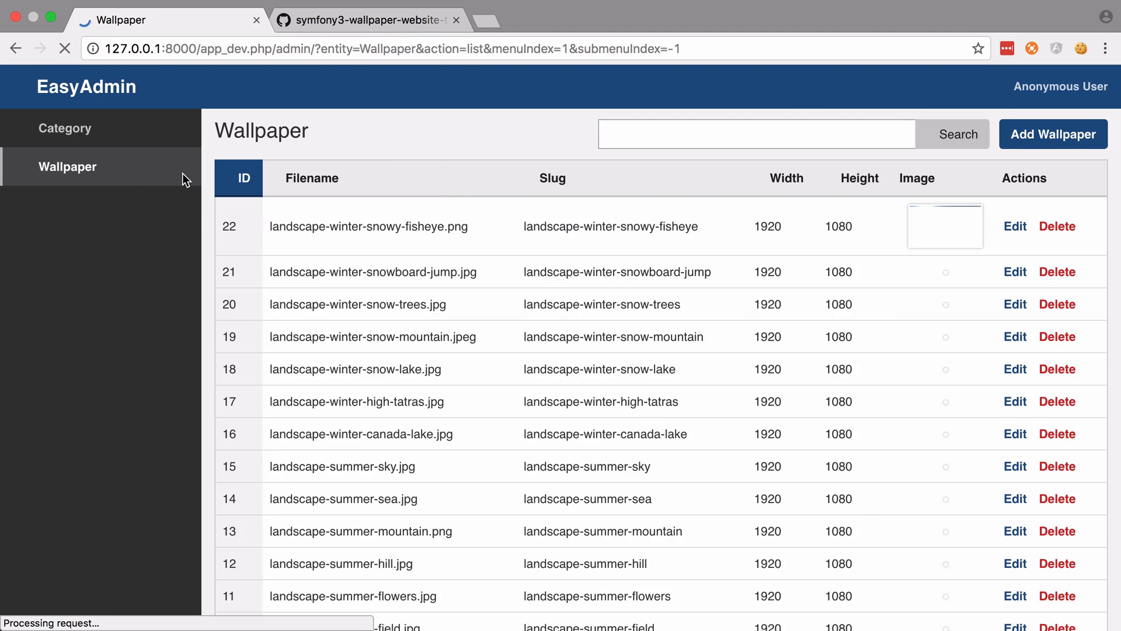
pyautogui.click(1052, 134)
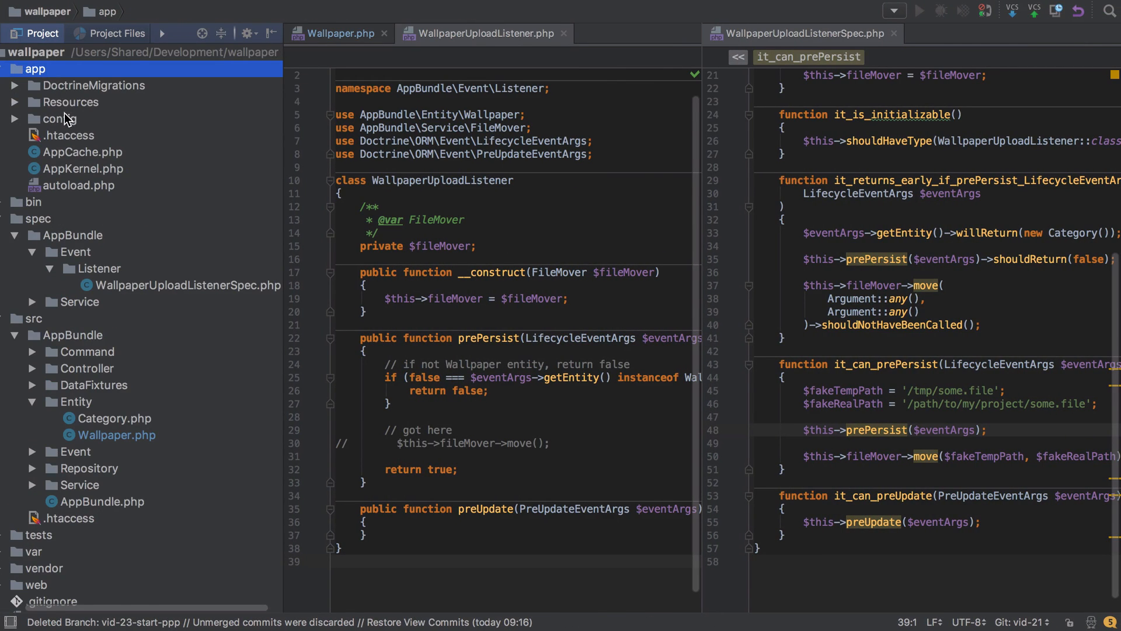
# - Open app/config/easy_admin_bundle.yml to view the Wallpaper form field configuration
pyautogui.click(61, 119)
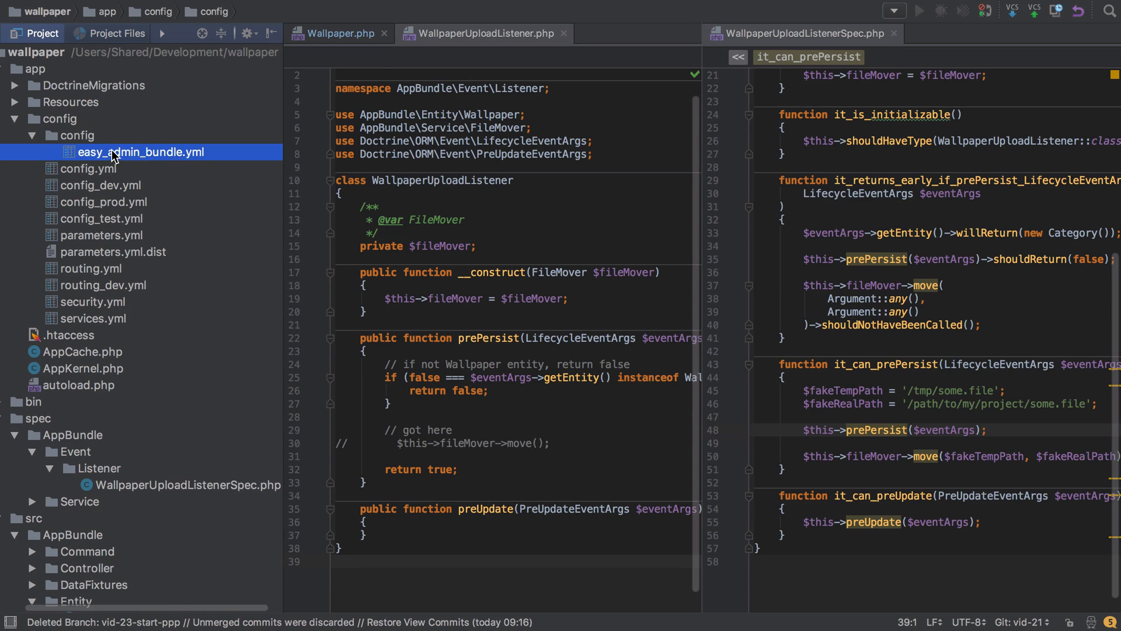
pyautogui.doubleClick(133, 151)
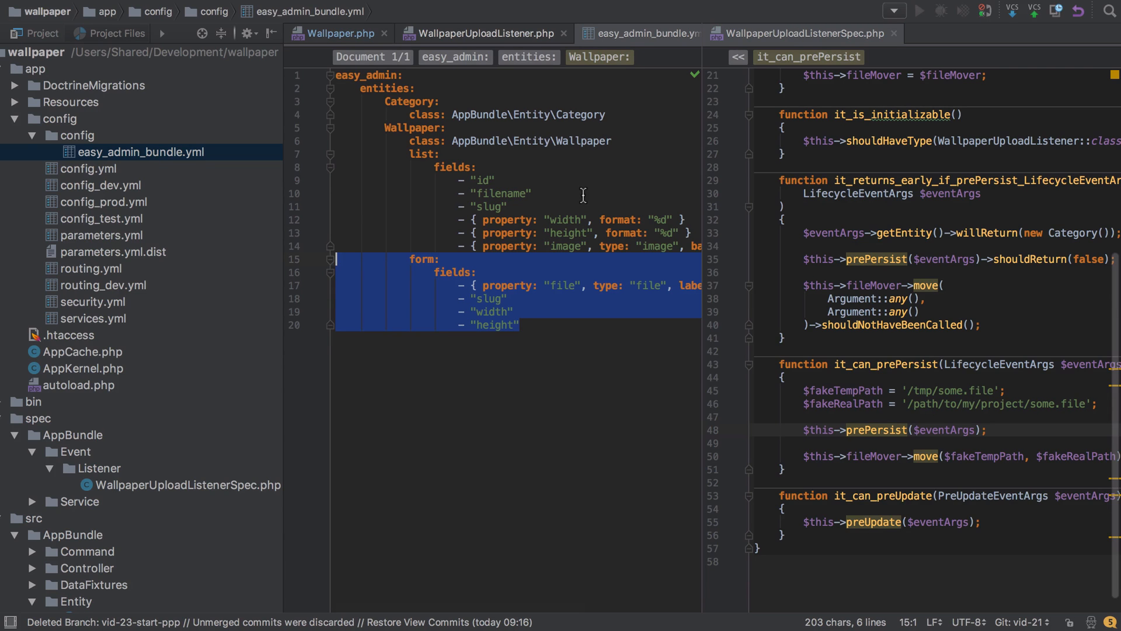
pyautogui.moveTo(569, 297)
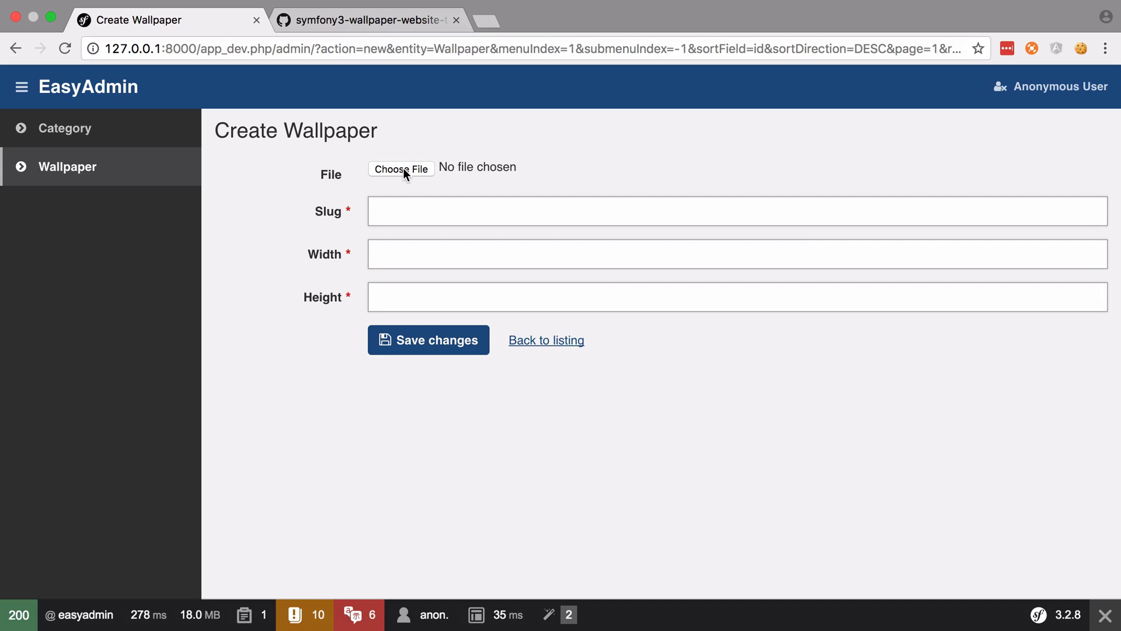
# - Review WallpaperUploadListener's prePersist code in the GitHub tab
pyautogui.click(364, 20)
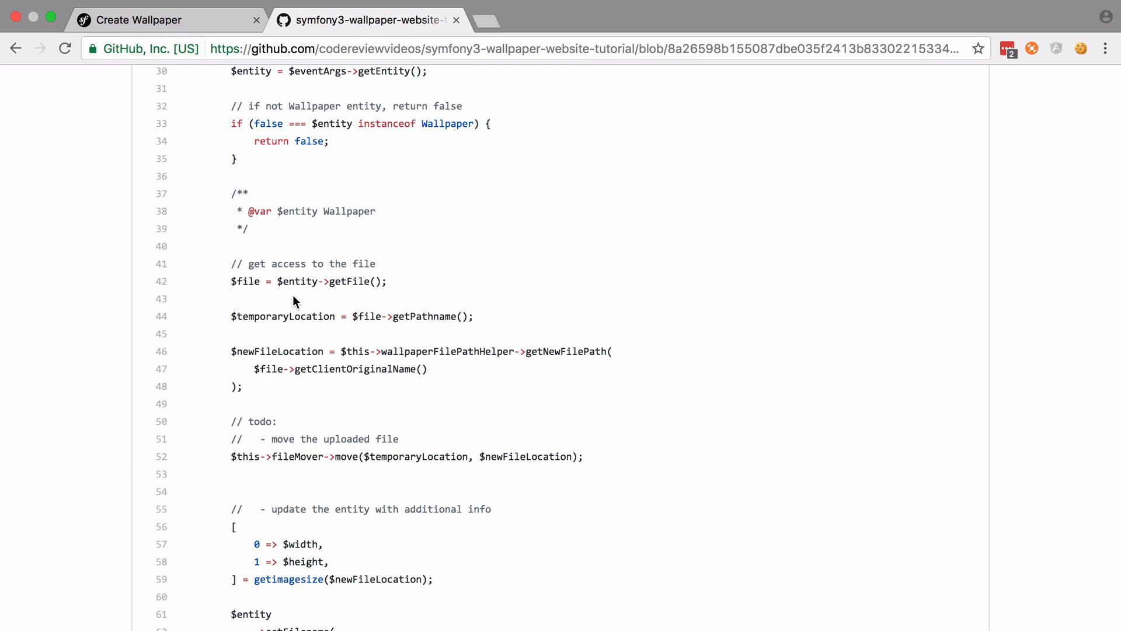
pyautogui.moveTo(365, 284)
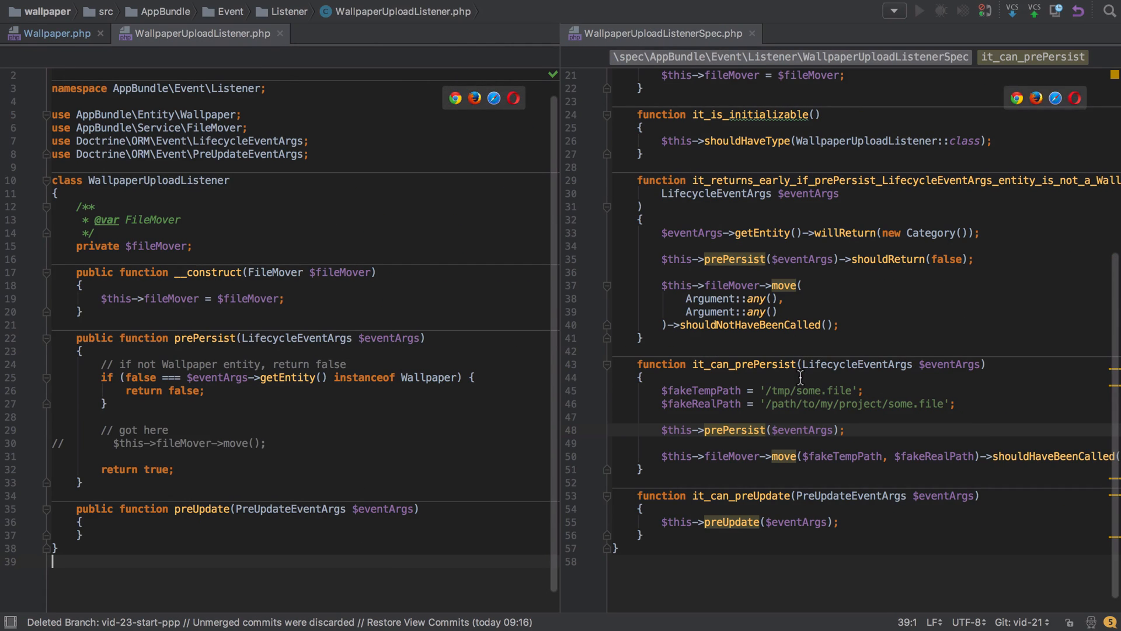
# - Give it_can_prePersist an UploadedFile $uploadedFile whose getPathname() returns $fakeTempPath
pyautogui.press('enter')
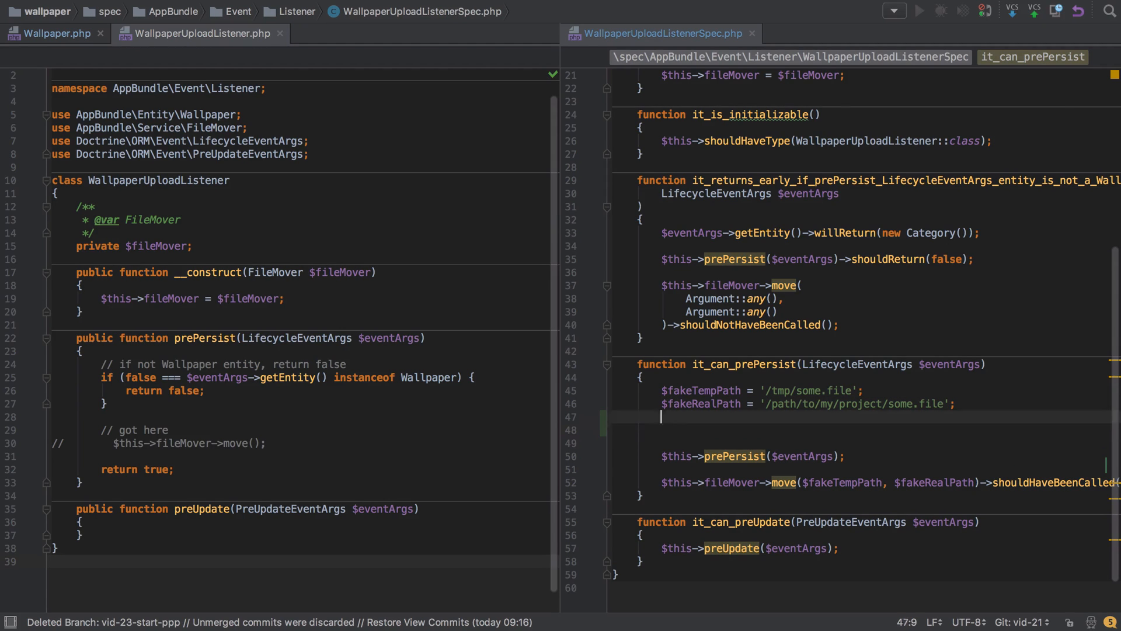
pyautogui.write(',')
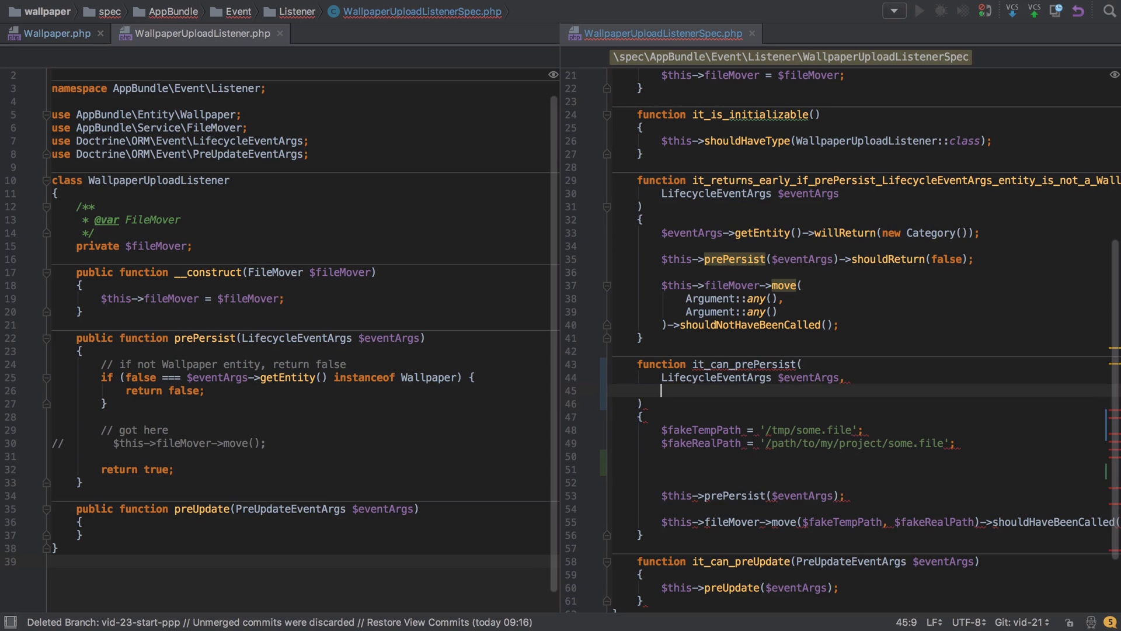
pyautogui.write('UploadedFile $uploadedFile')
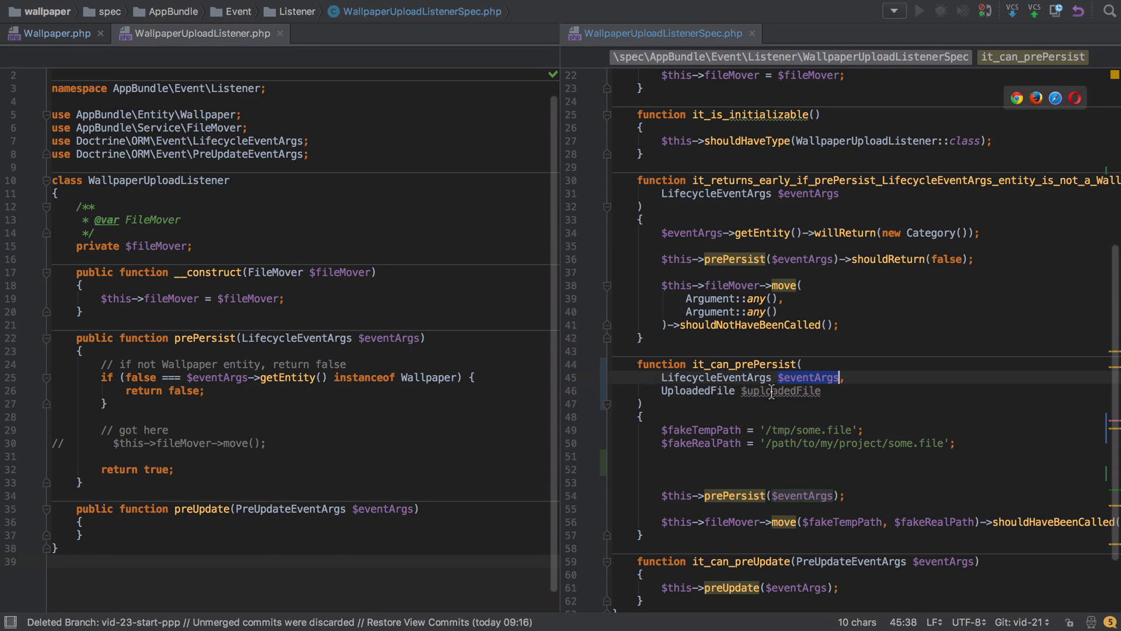
pyautogui.write('$uploadedFile')
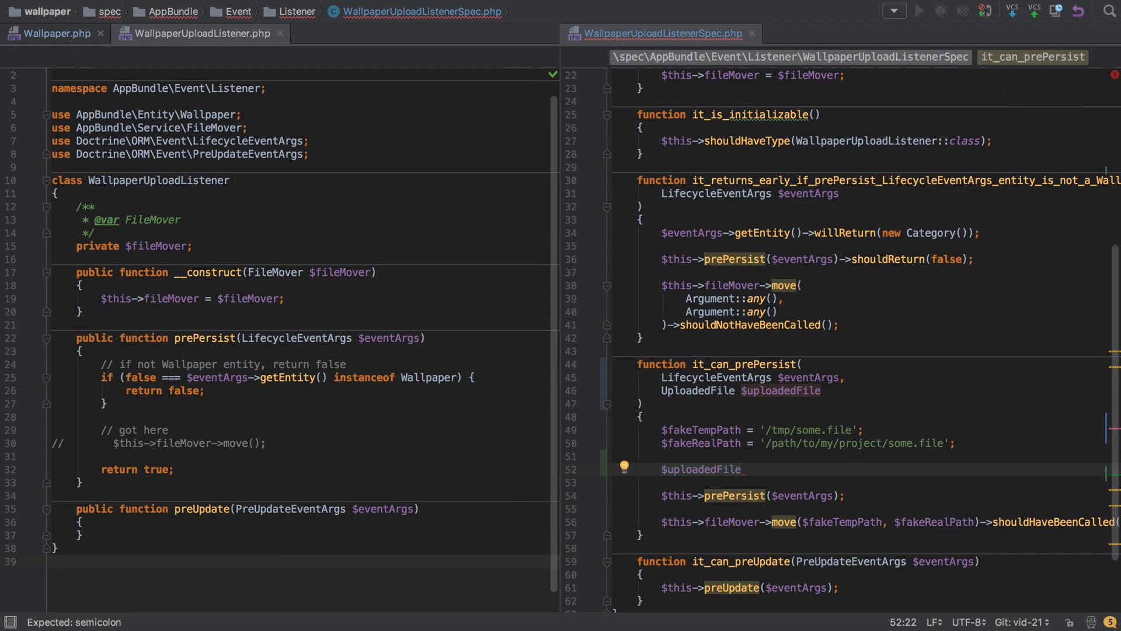
pyautogui.write('->getPathname()')
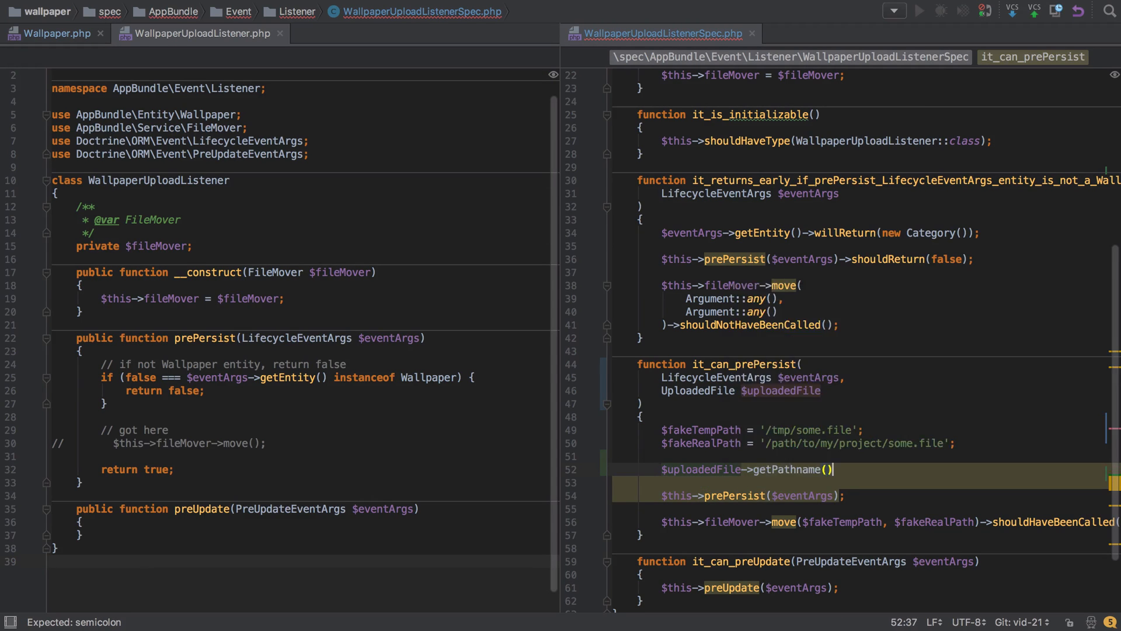
pyautogui.write('->will')
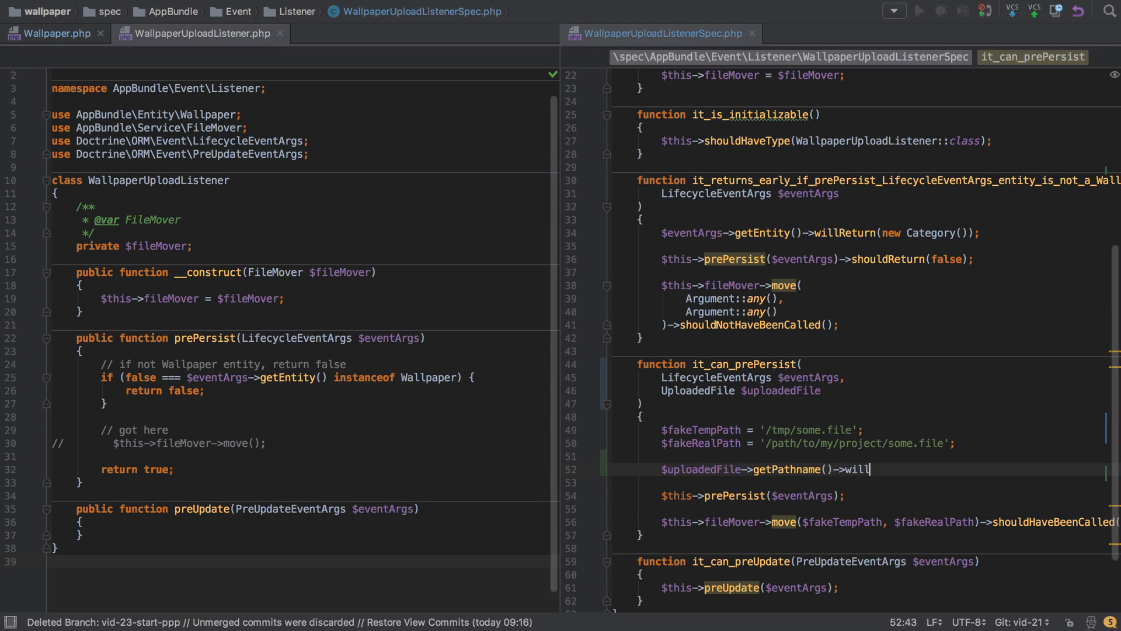
pyautogui.write('Return($fak')
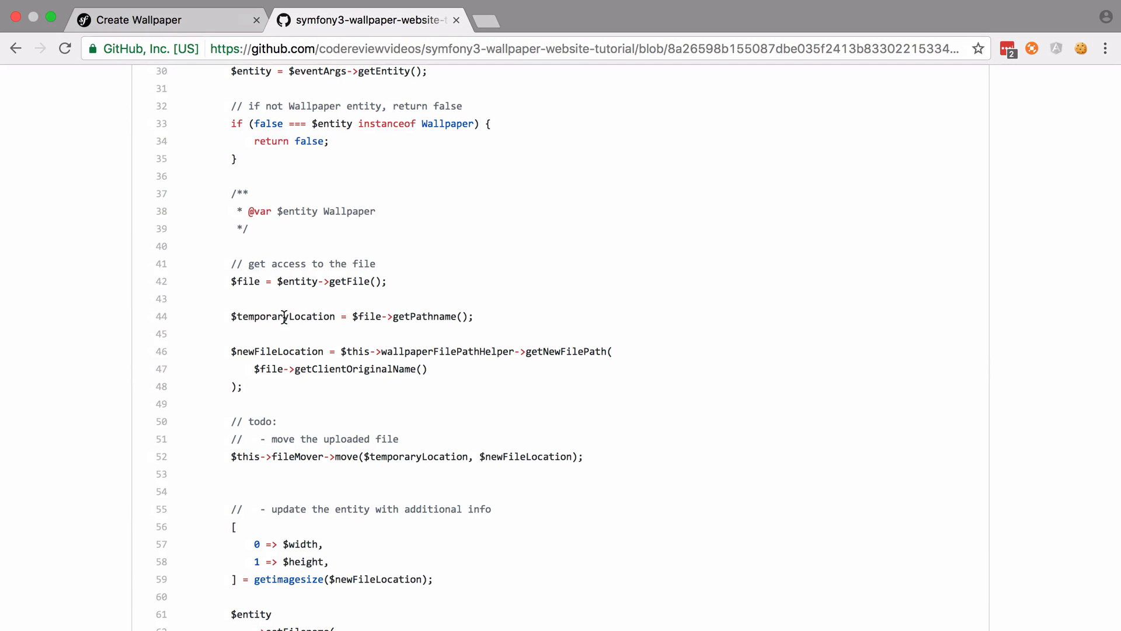
pyautogui.doubleClick(282, 315)
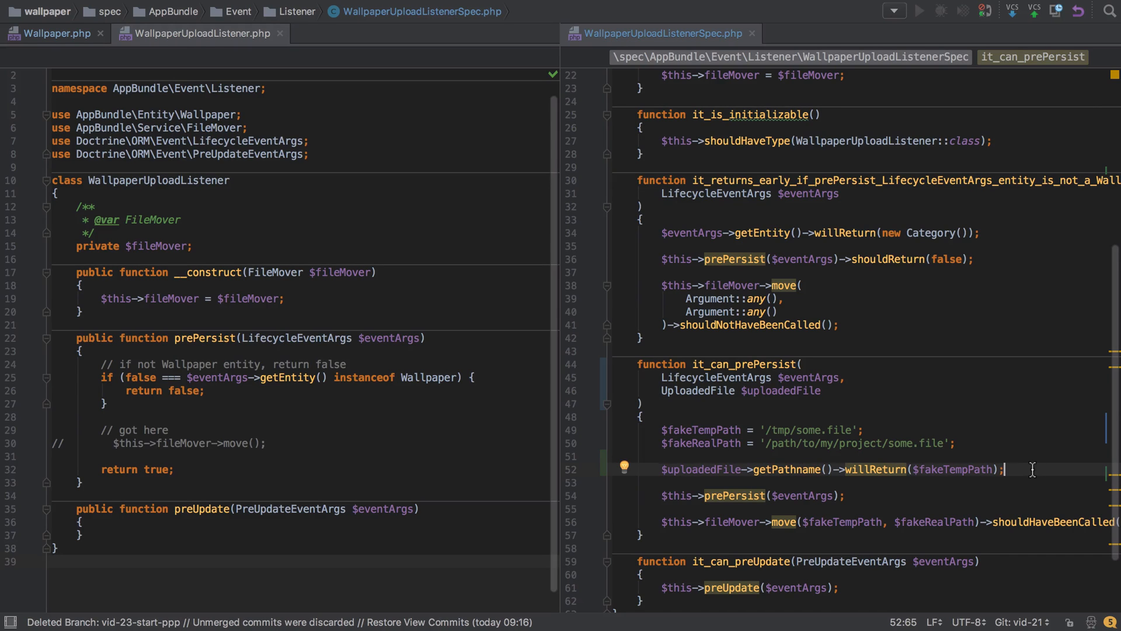
# - Create $wallpaper = new Wallpaper() with setFile($uploadedFile), and stub $eventArgs->getEntity() to return it
pyautogui.write('$wallpaper = new')
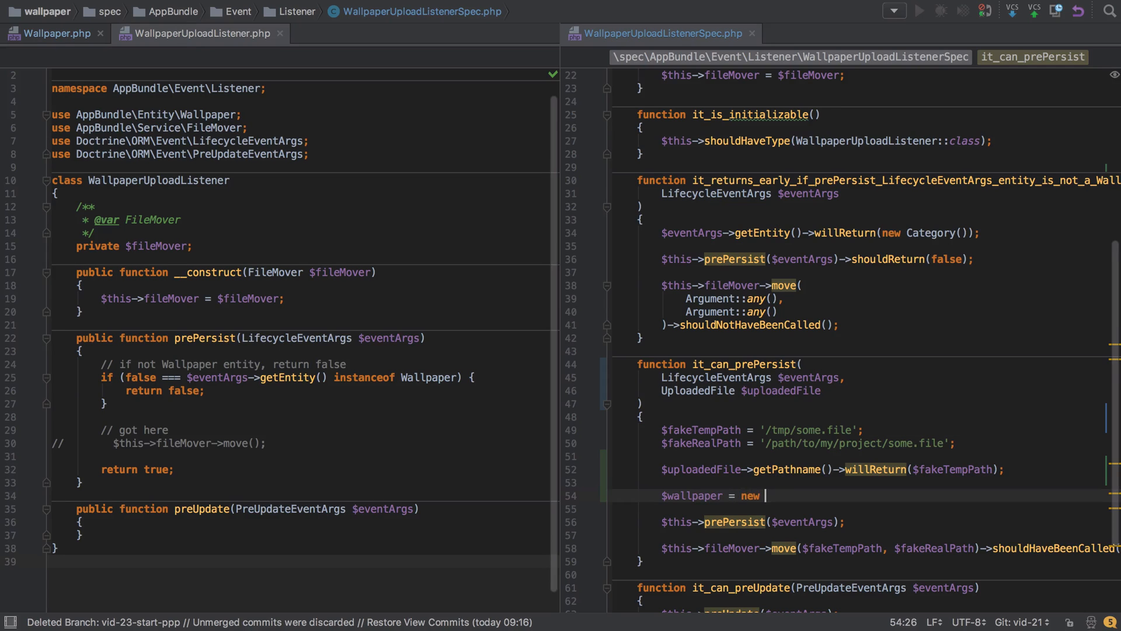
pyautogui.write('Wall')
pyautogui.write('$wa')
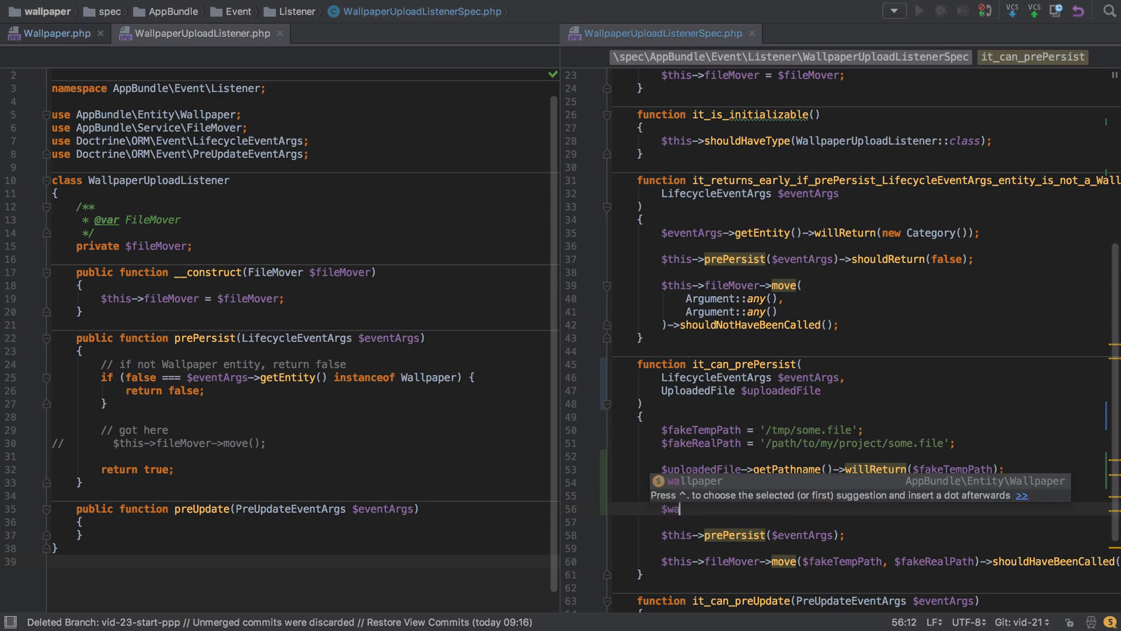
pyautogui.write('llpaper->setFile($uploadedFile);')
pyautogui.click(861, 495)
pyautogui.write('$wallpaper = new Wallpaper();')
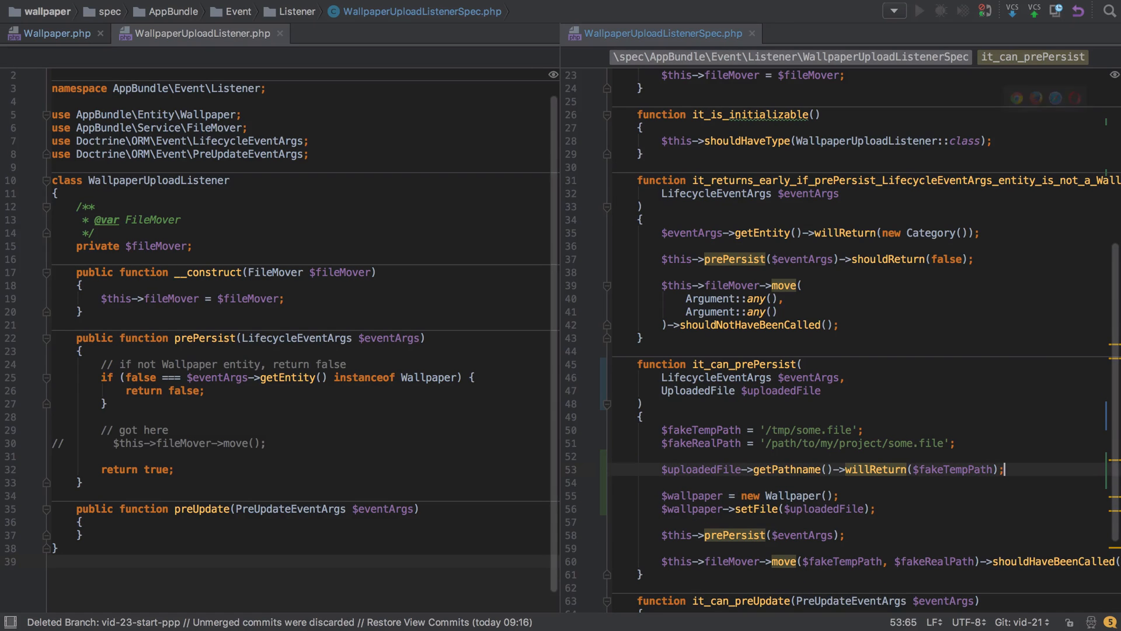
pyautogui.write('$eventArgs')
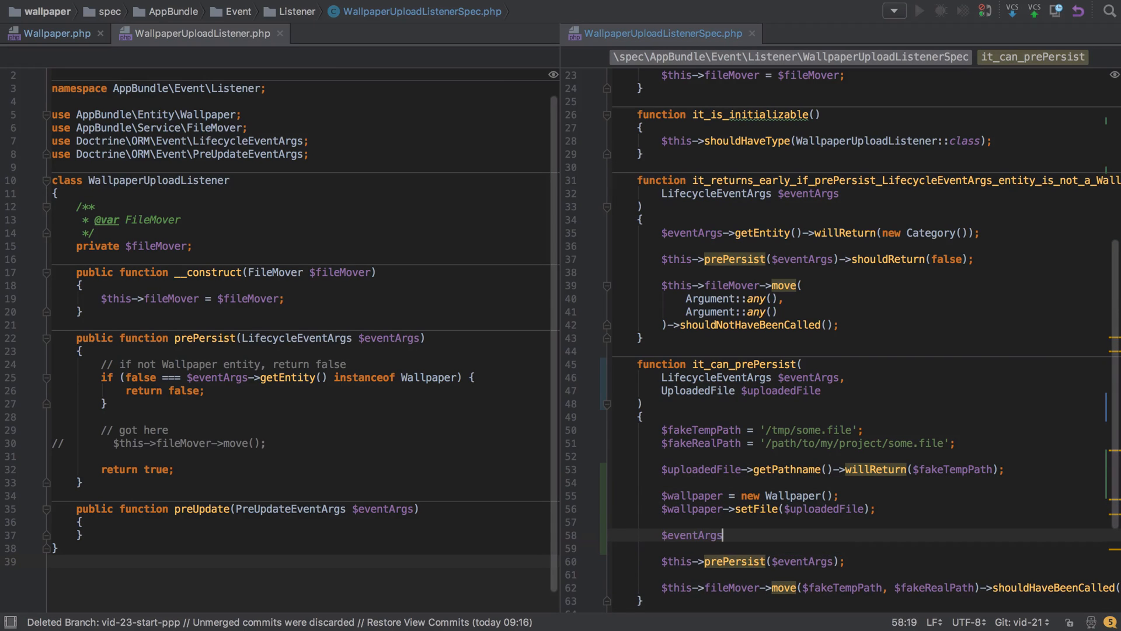
pyautogui.write('->getEntity()->willReturn($wallpaper);')
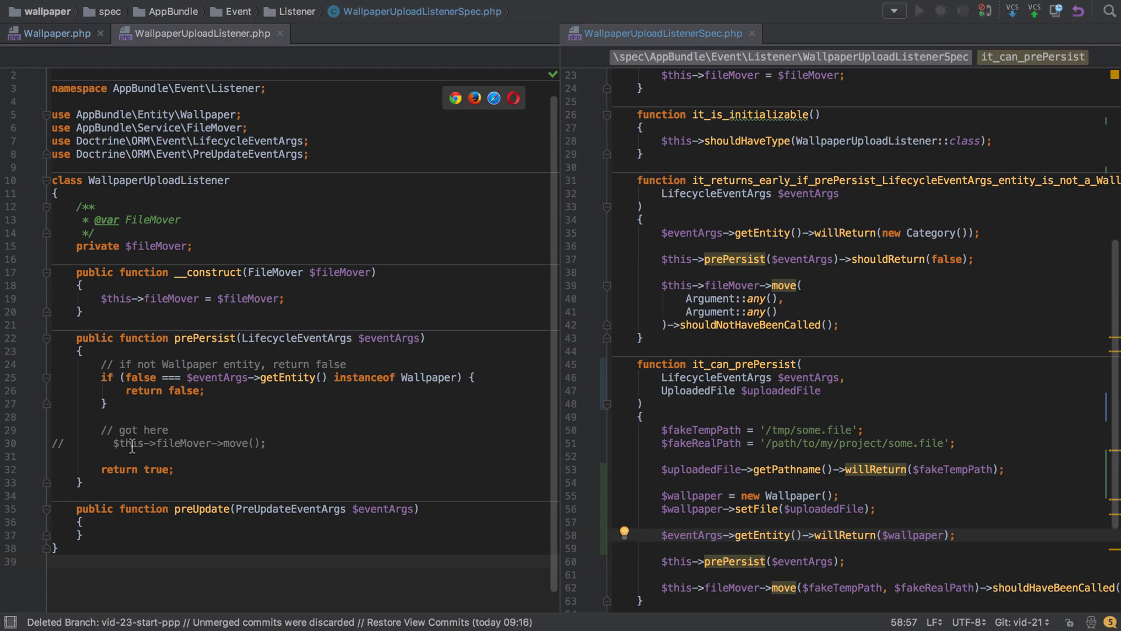
pyautogui.moveTo(254, 442)
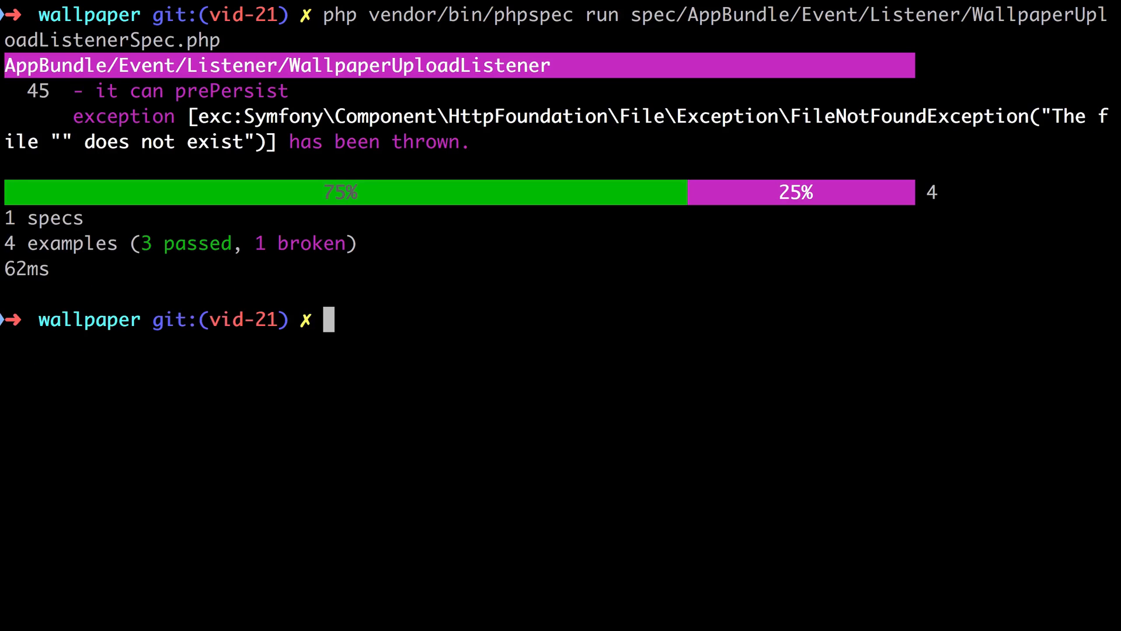
pyautogui.moveTo(1084, 125)
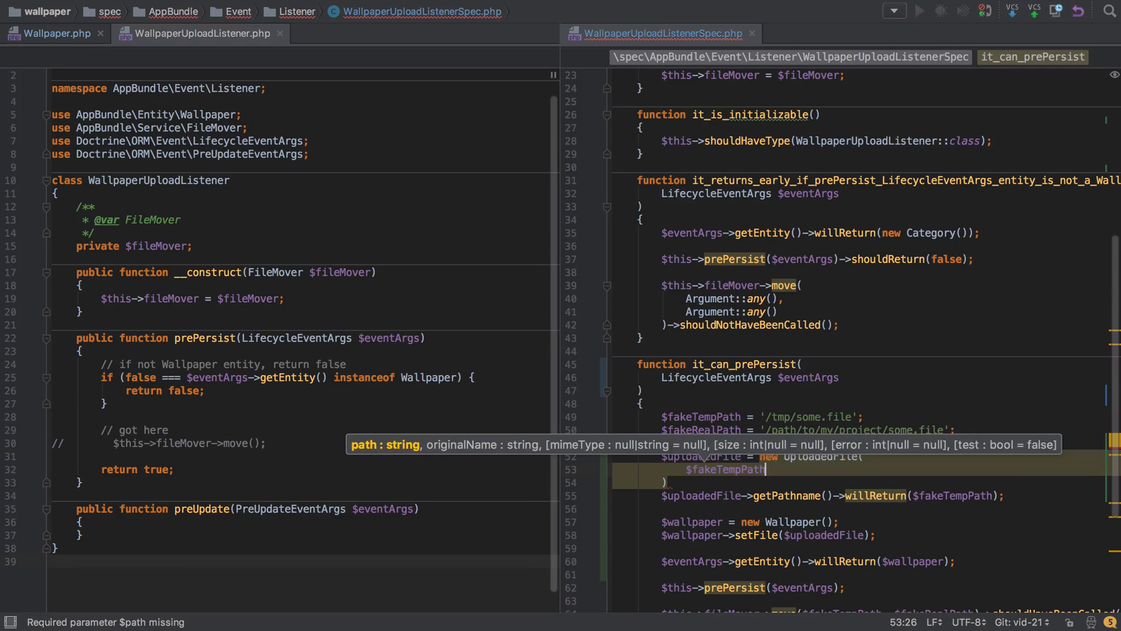
# - Type the 'some.file' filename into new UploadedFile($fakeTempPath, 'some.file')
pyautogui.write("'some.")
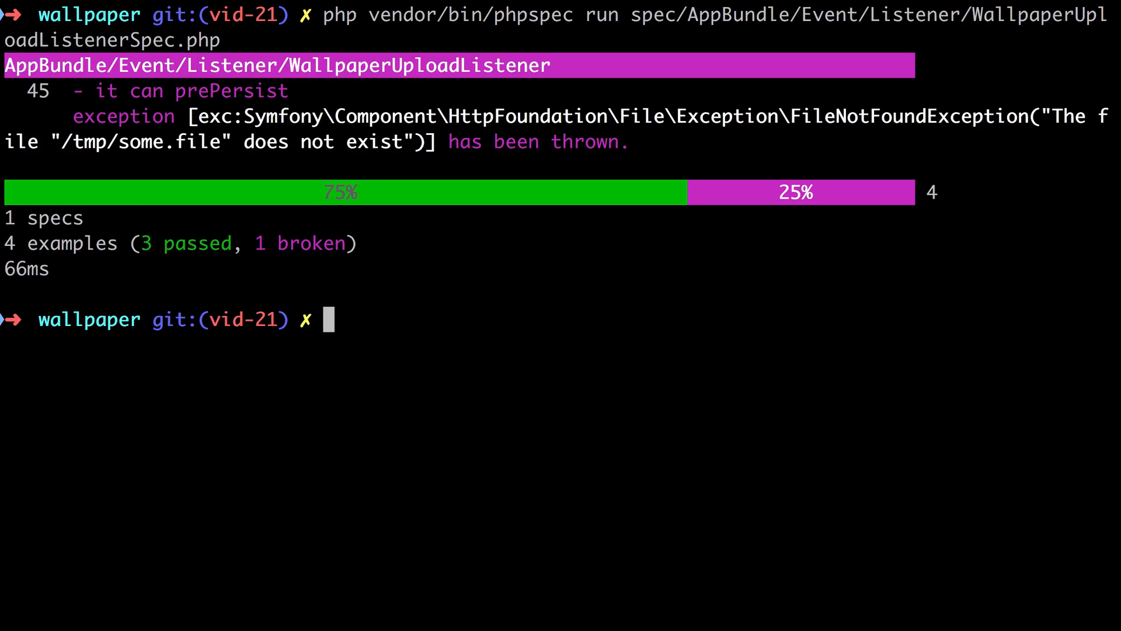
pyautogui.moveTo(467, 334)
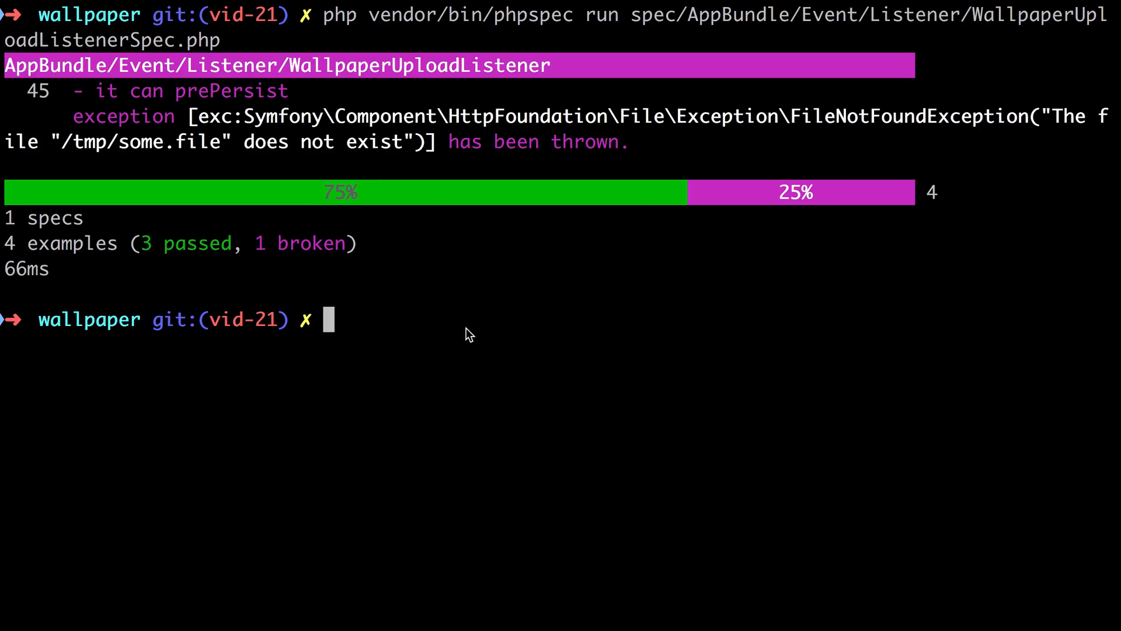
pyautogui.moveTo(220, 148)
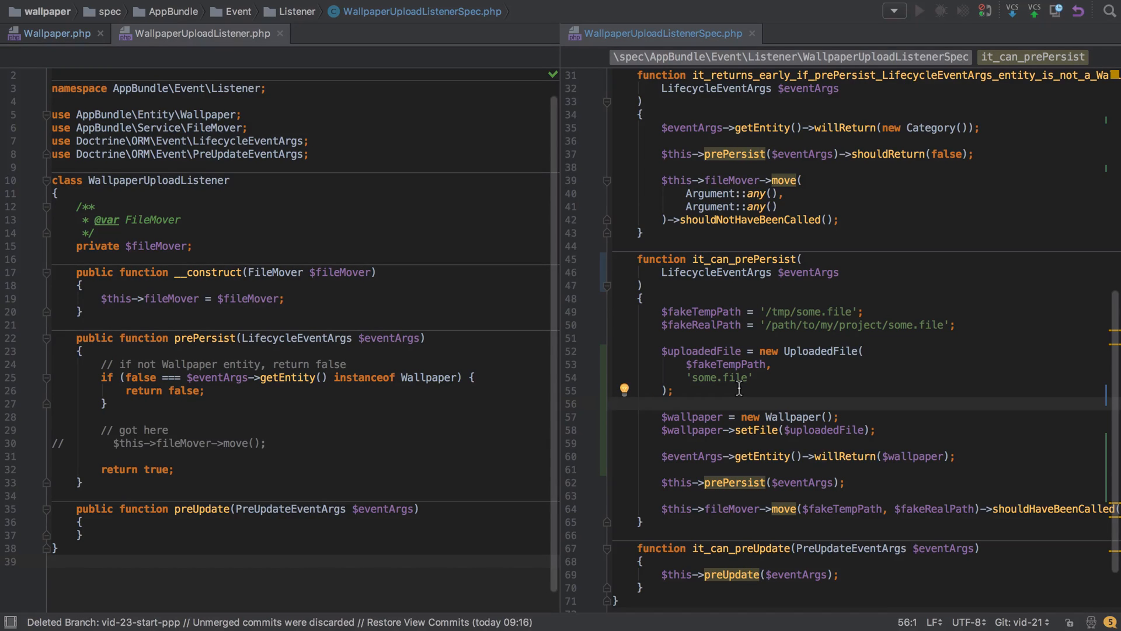
# - Move to the blank line after the UploadedFile setup and select the UploadedFile class name
pyautogui.click(612, 403)
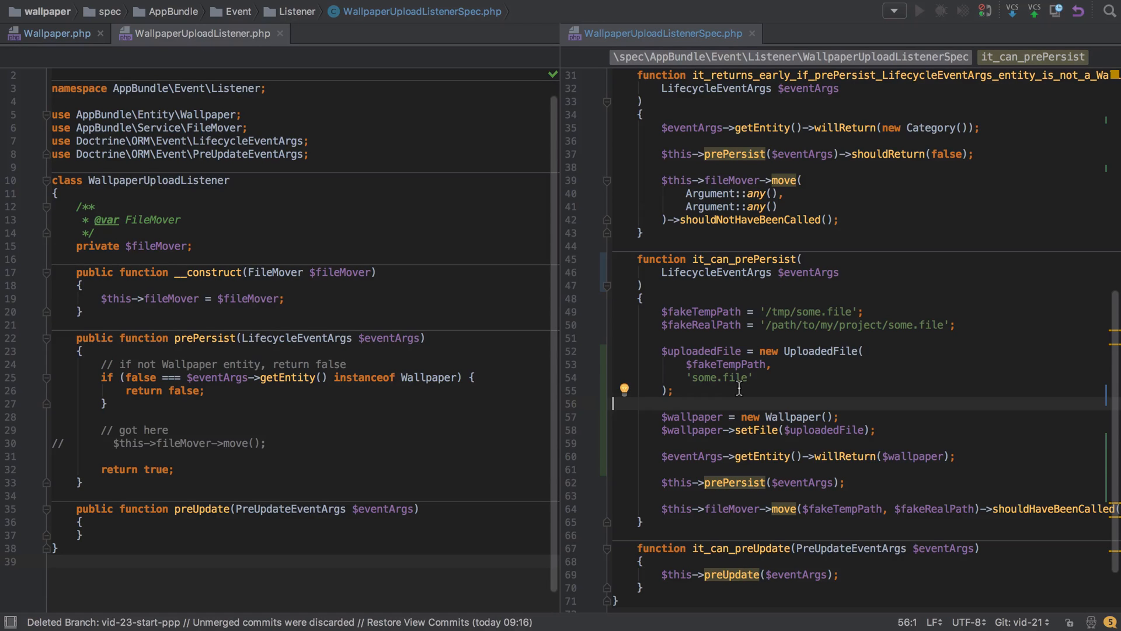
pyautogui.moveTo(761, 253)
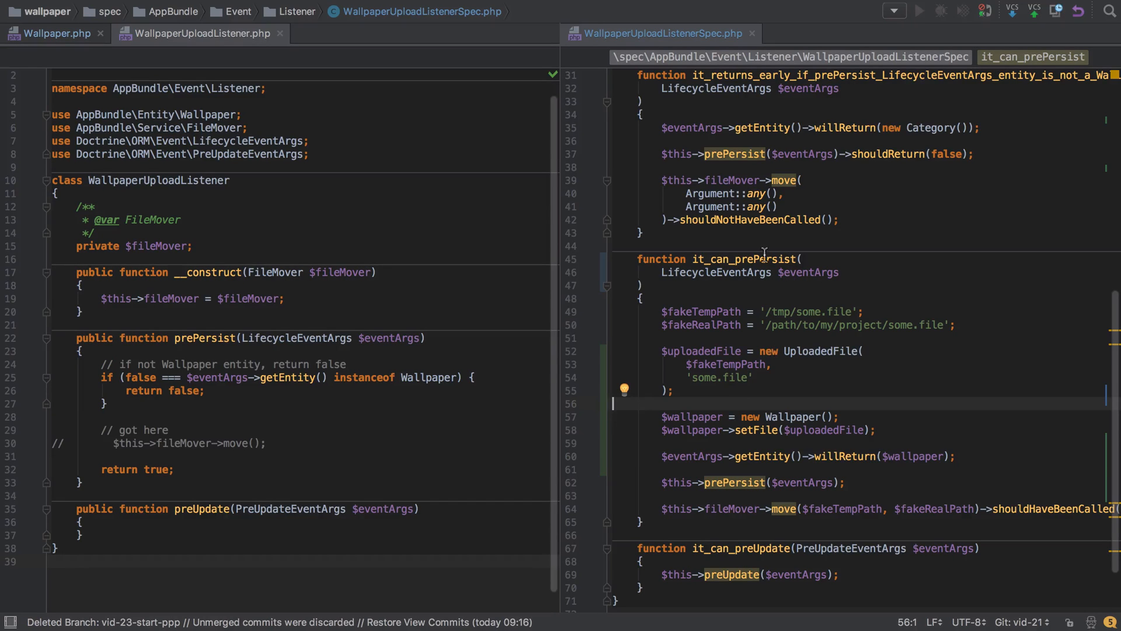
pyautogui.doubleClick(821, 350)
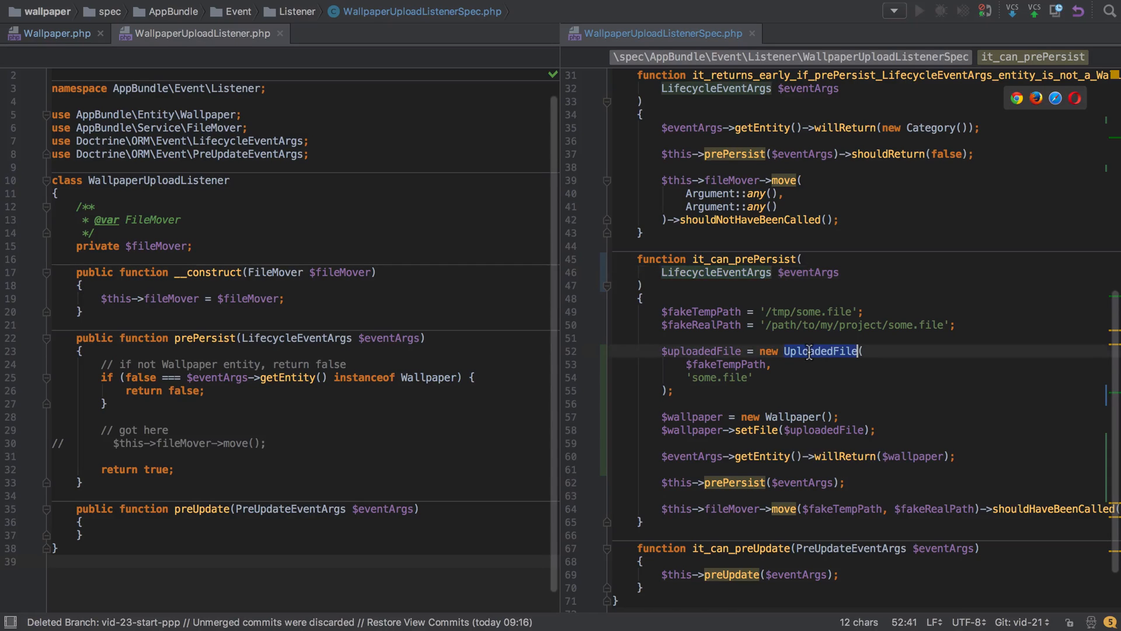